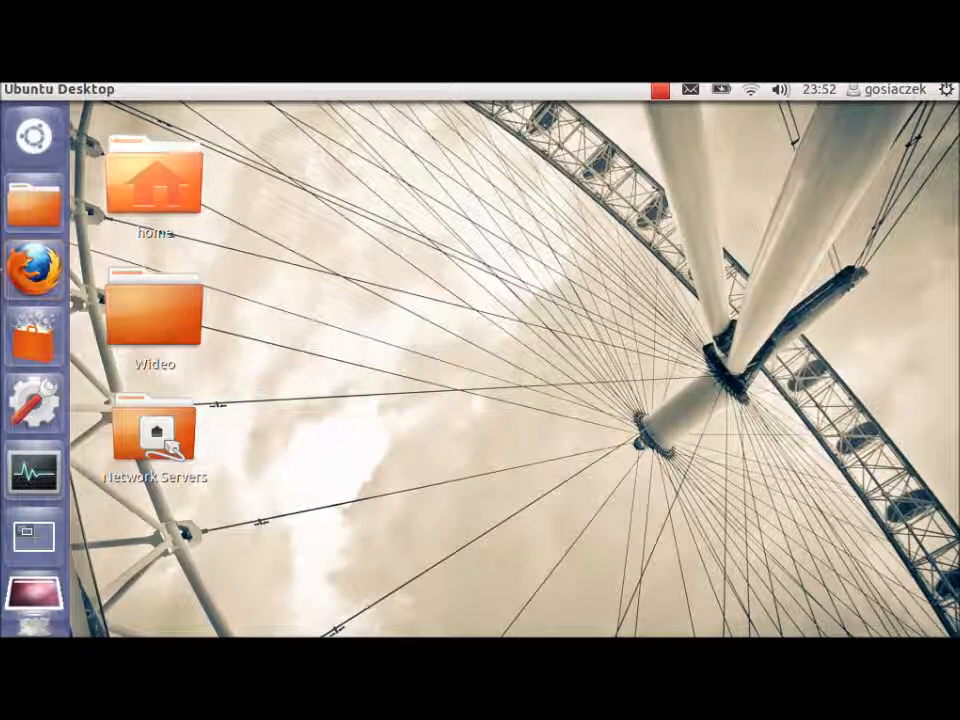
mouse_move(33, 135)
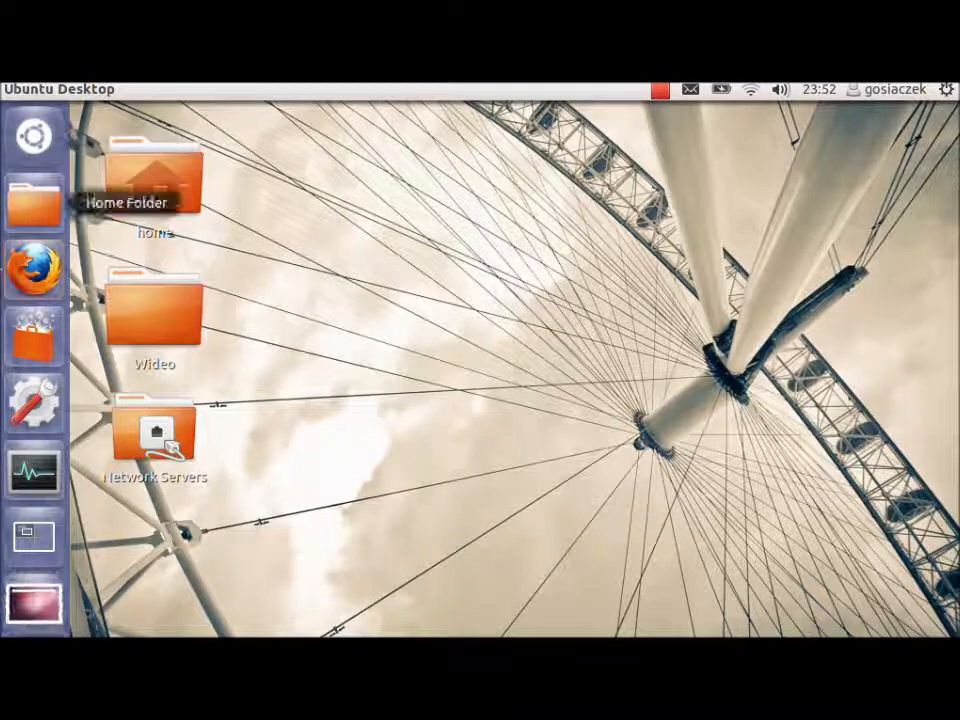
mouse_move(32, 262)
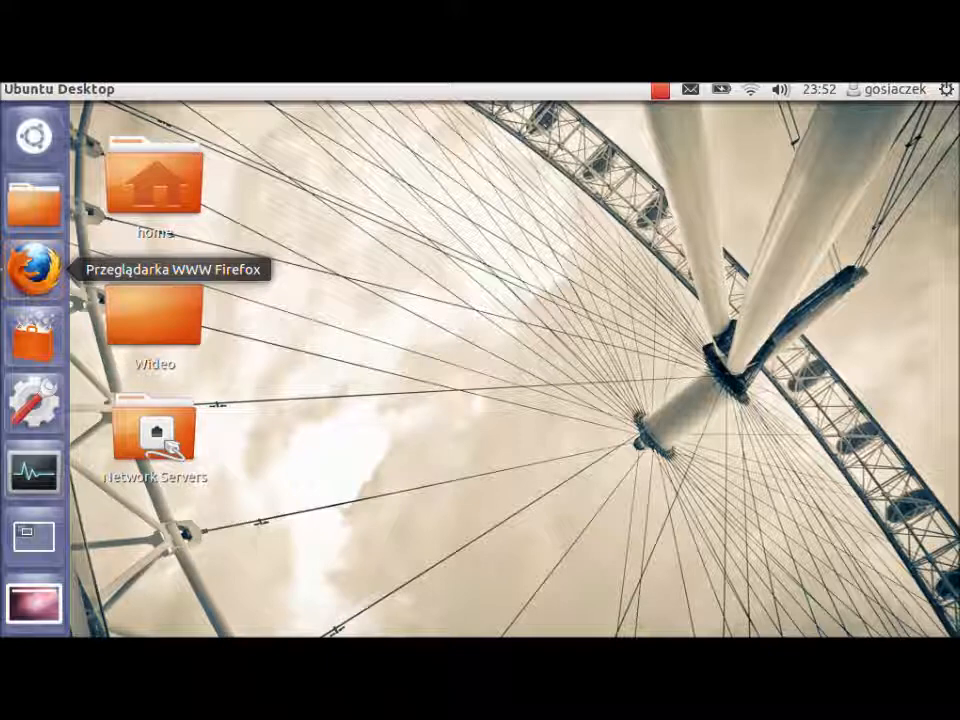
mouse_move(33, 338)
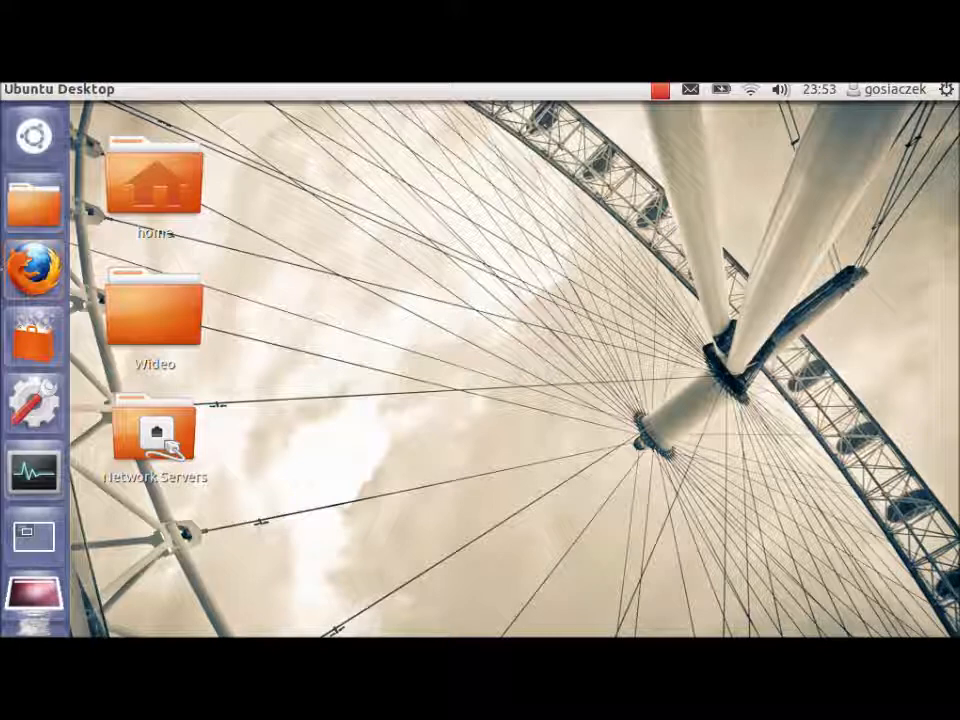
- Select the home folder icon on the desktop and drag it aside
click(154, 180)
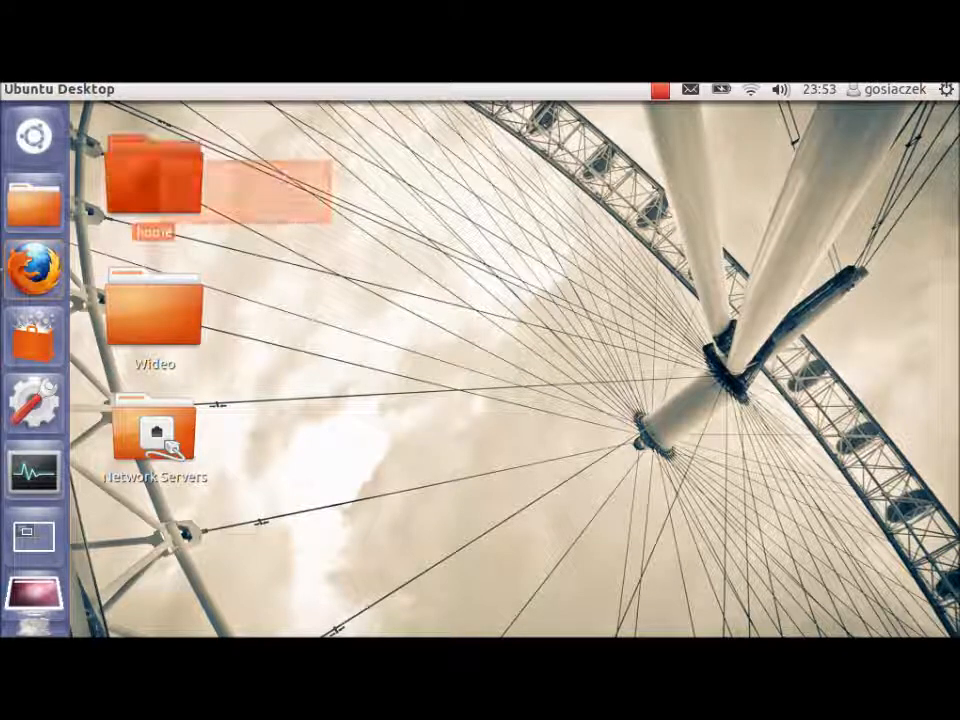
drag(154, 180, 365, 180)
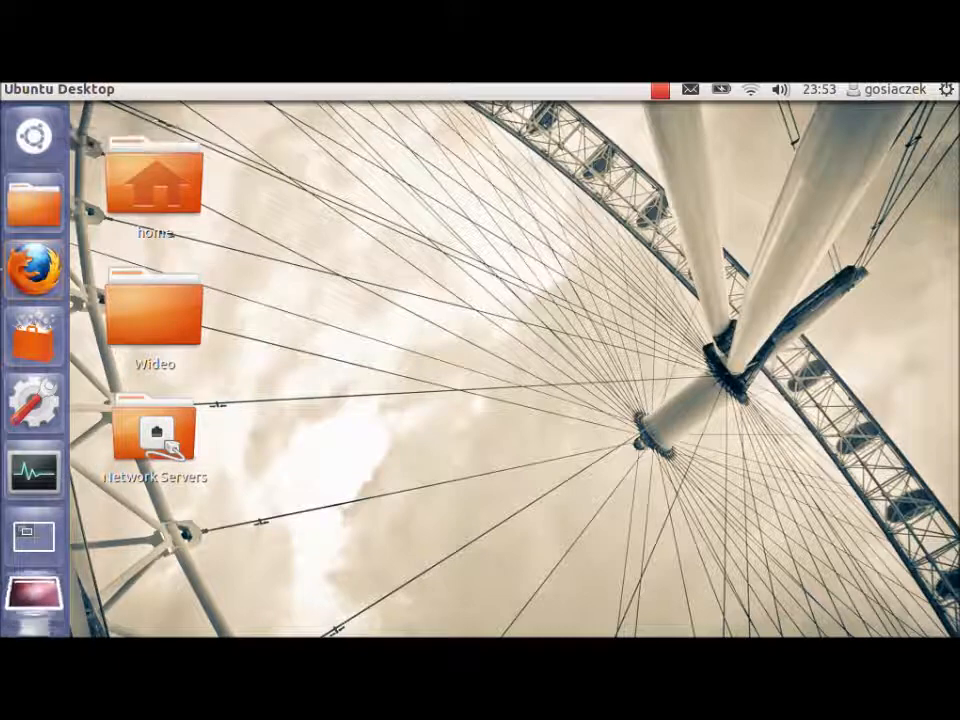
click(655, 89)
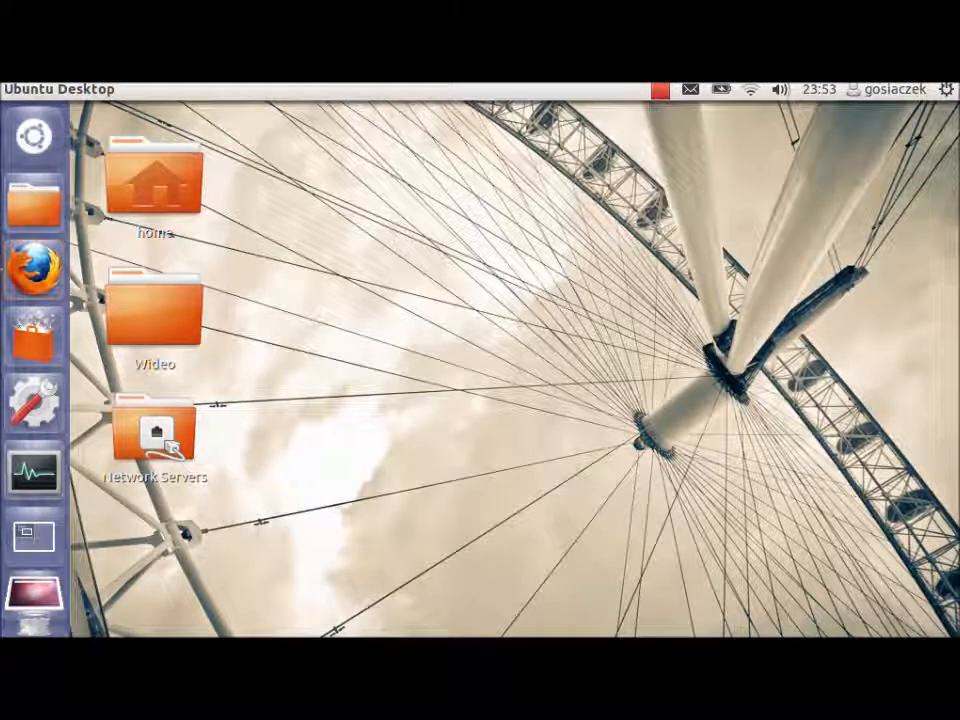
mouse_move(32, 137)
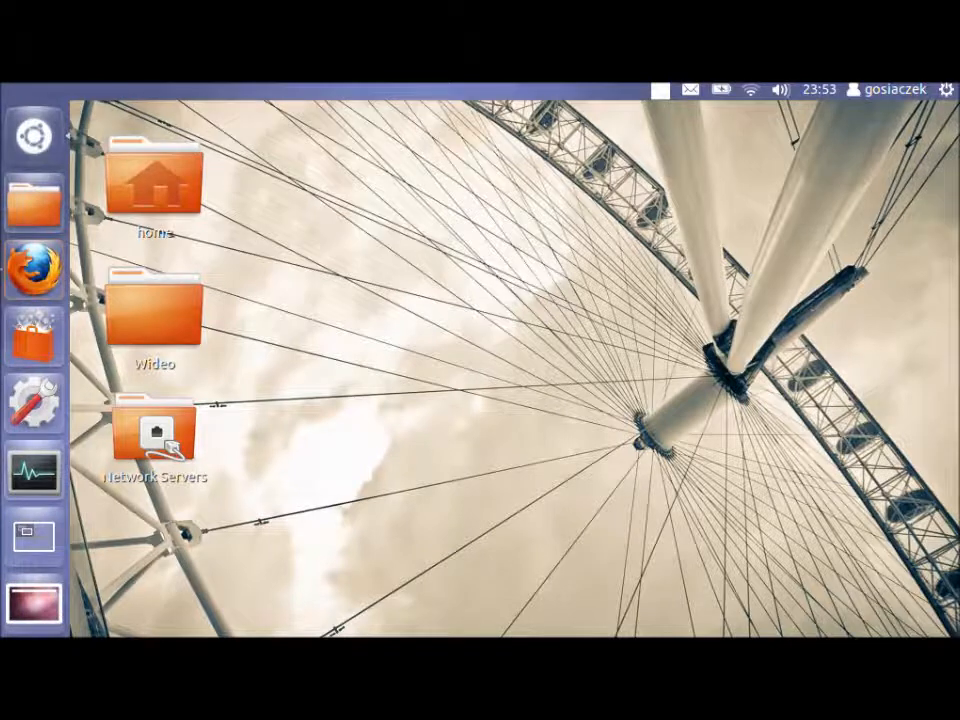
- Browse the Dash applications and videos lenses, then launch Ubuntu Software Center
click(33, 131)
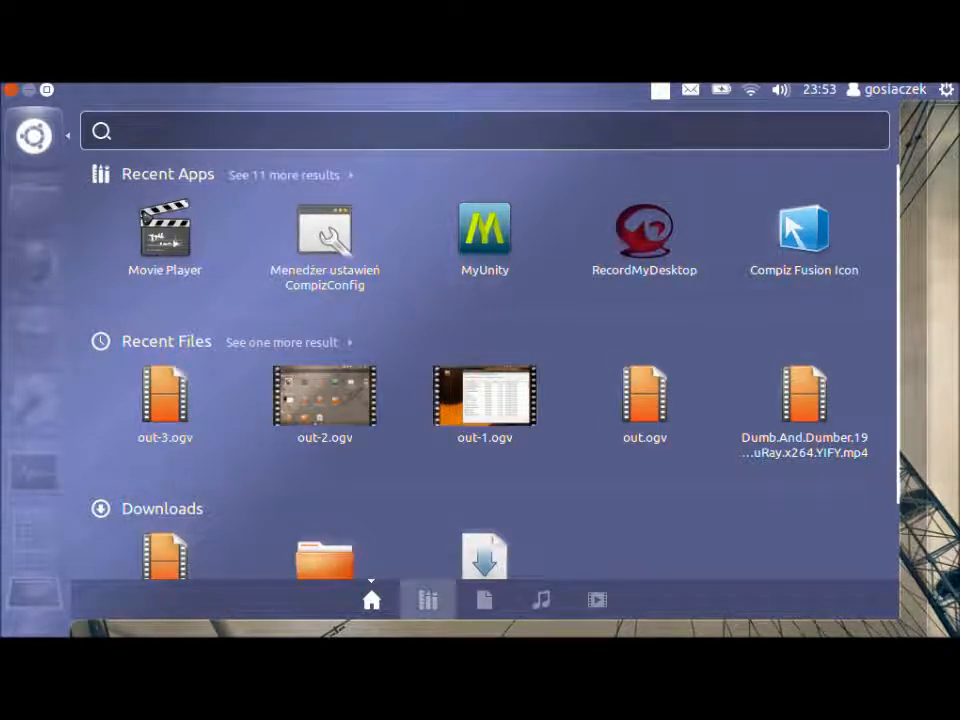
click(428, 600)
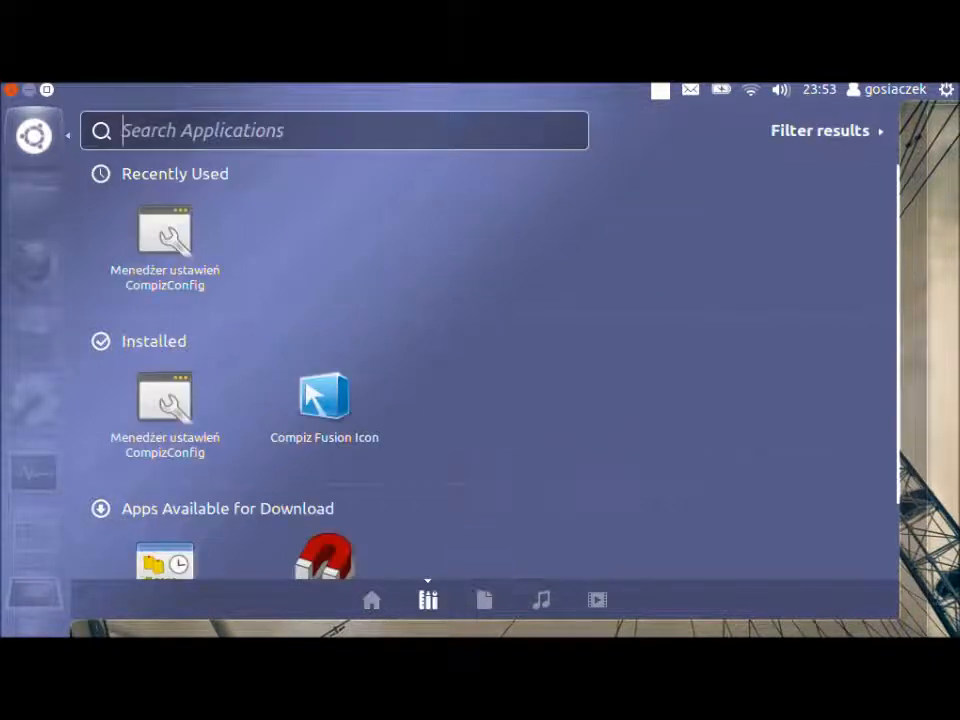
click(483, 599)
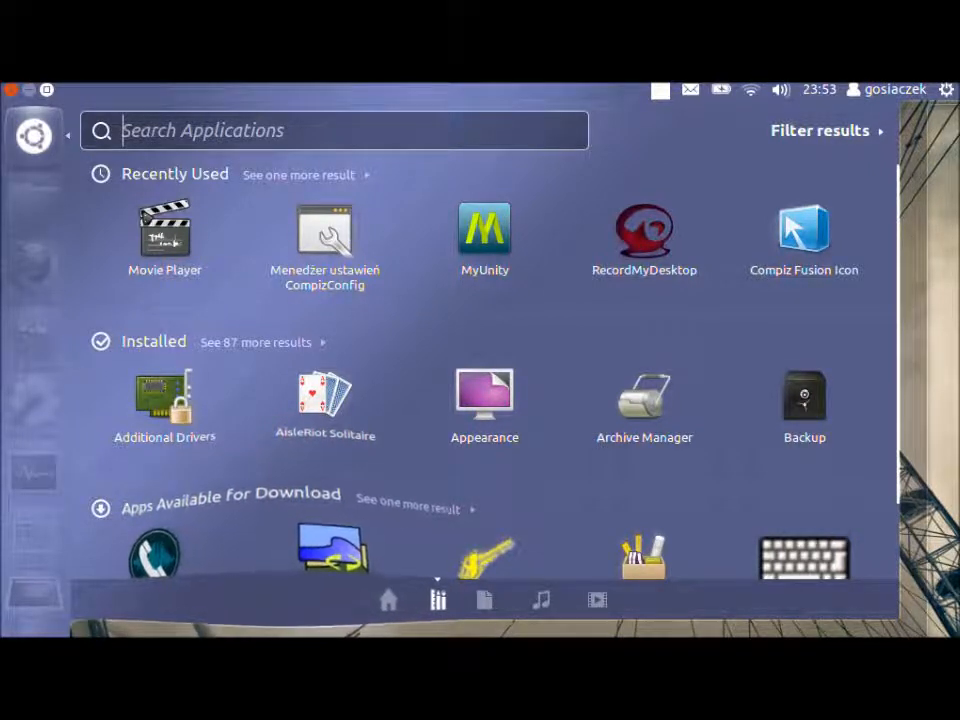
click(423, 598)
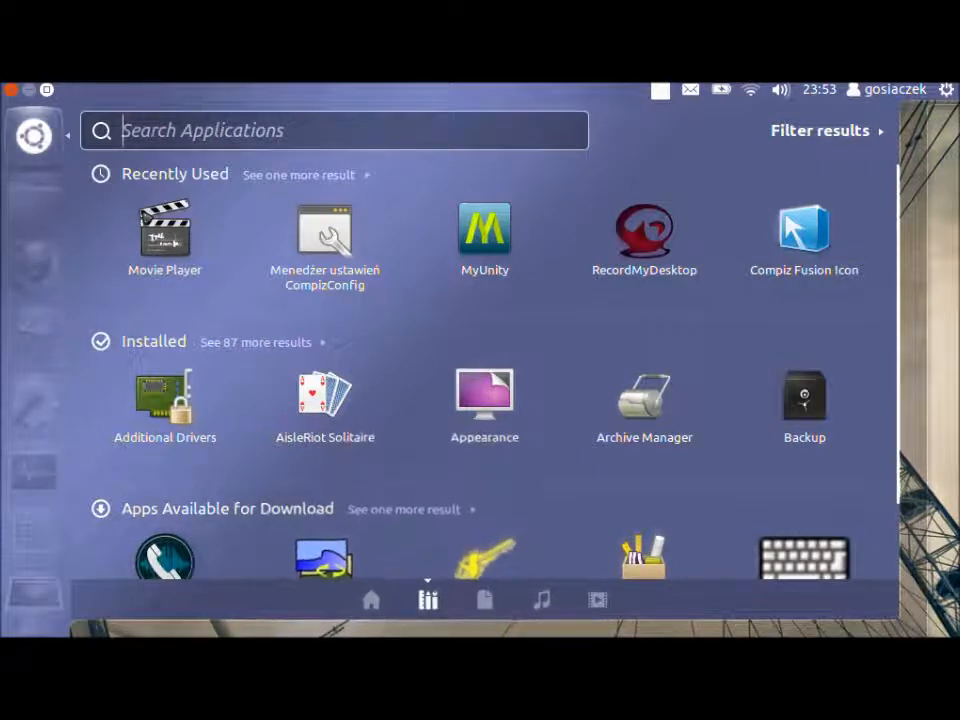
click(256, 342)
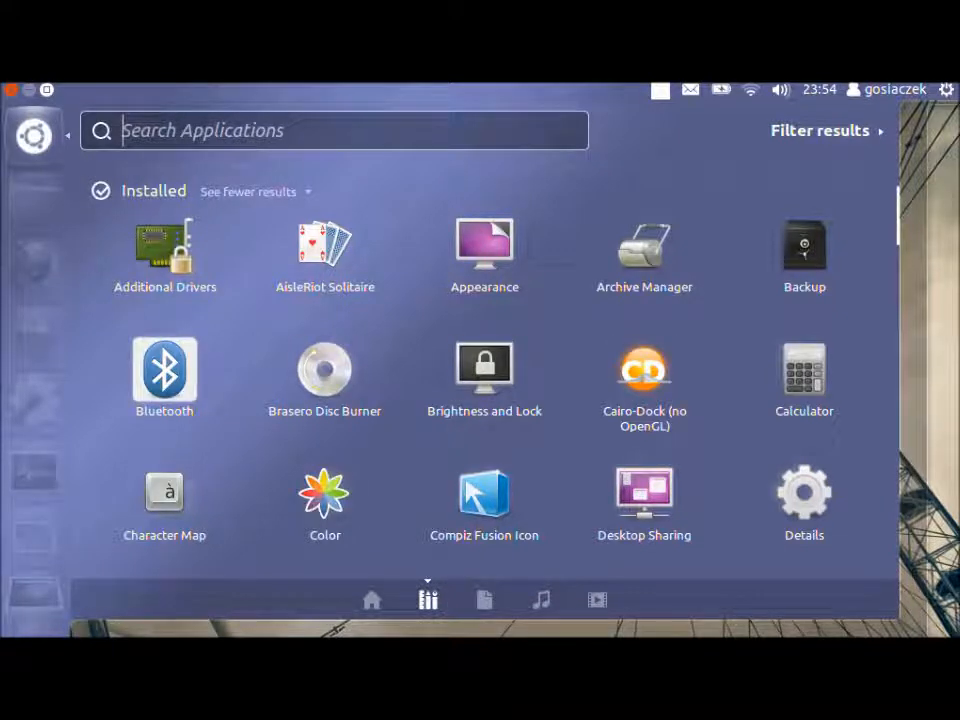
click(597, 599)
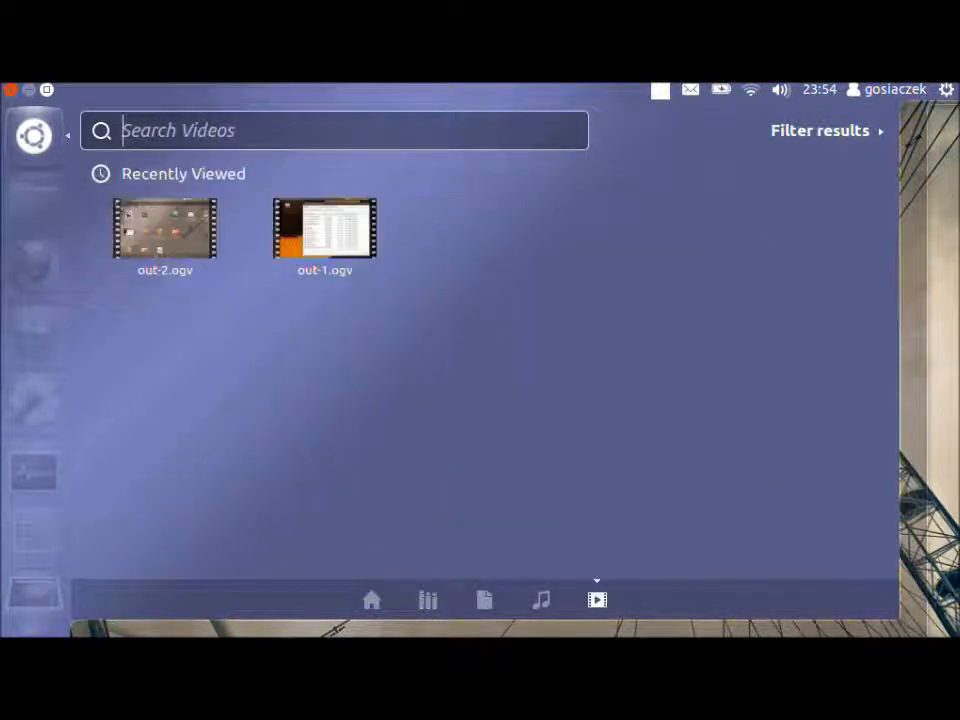
click(540, 600)
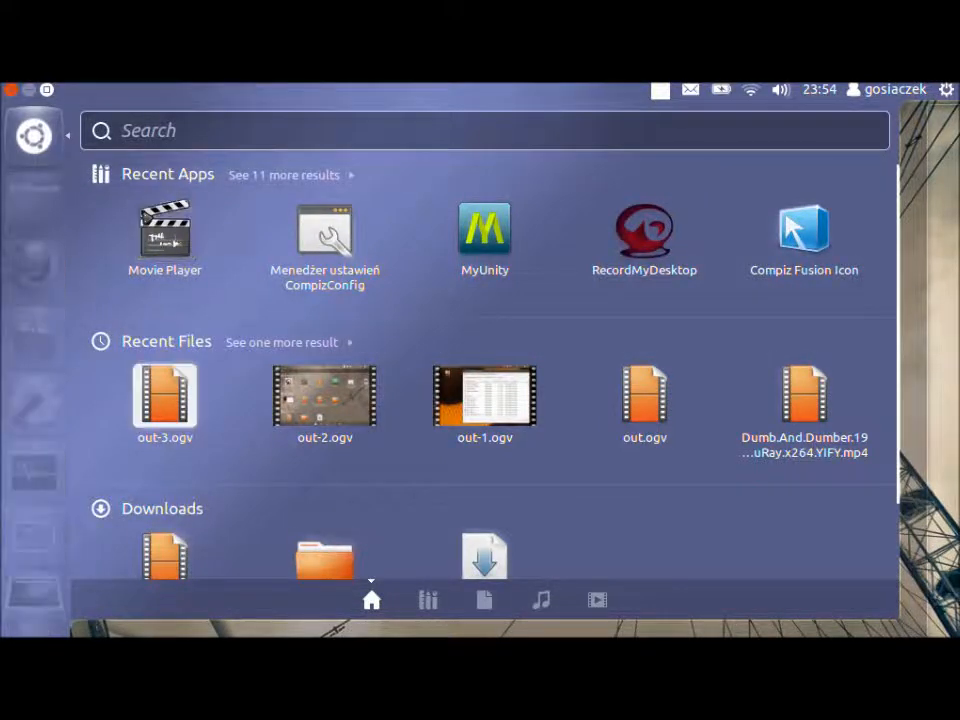
mouse_move(165, 395)
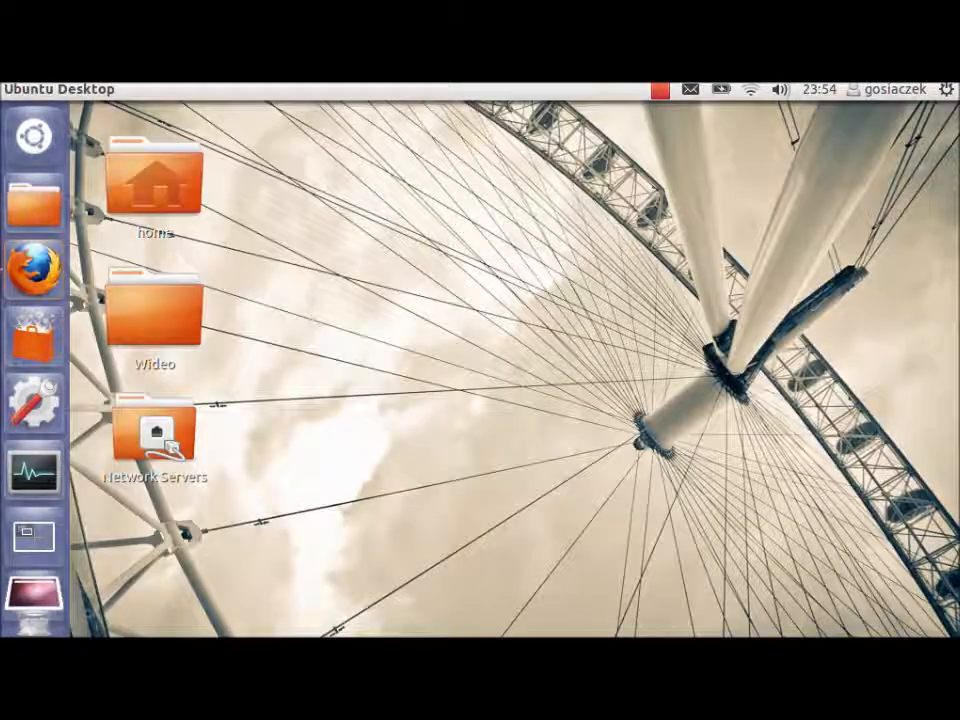
mouse_move(33, 135)
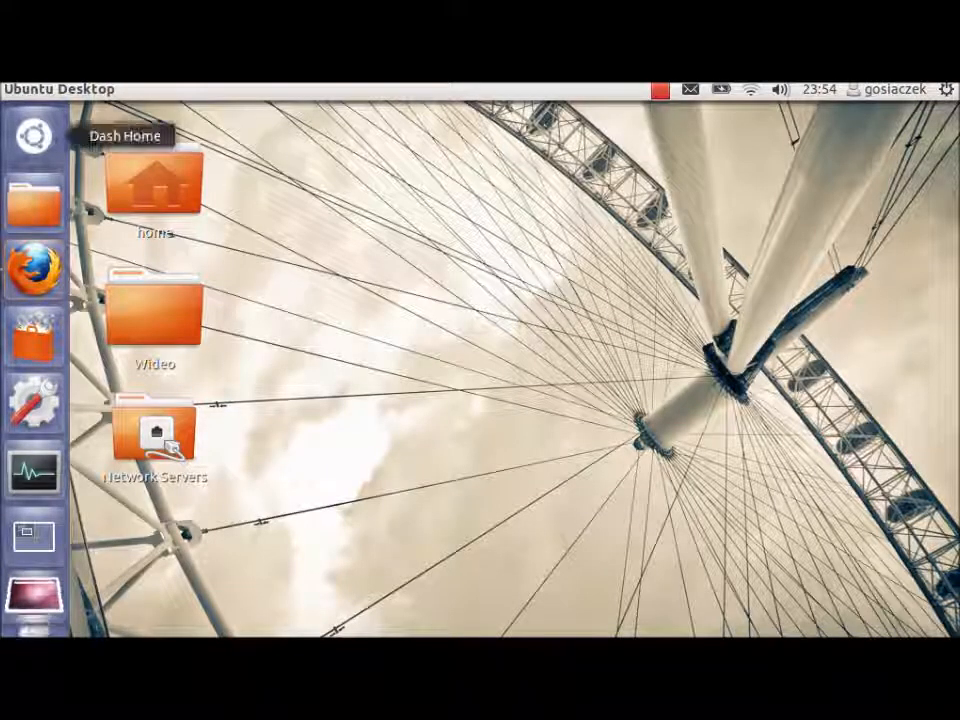
mouse_move(33, 470)
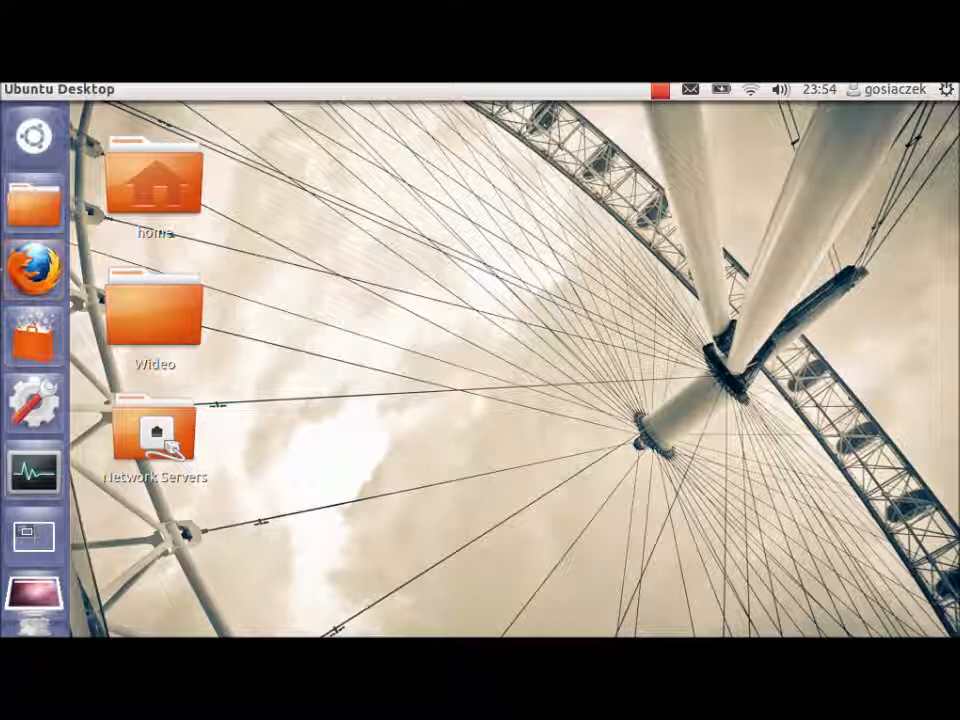
mouse_move(33, 135)
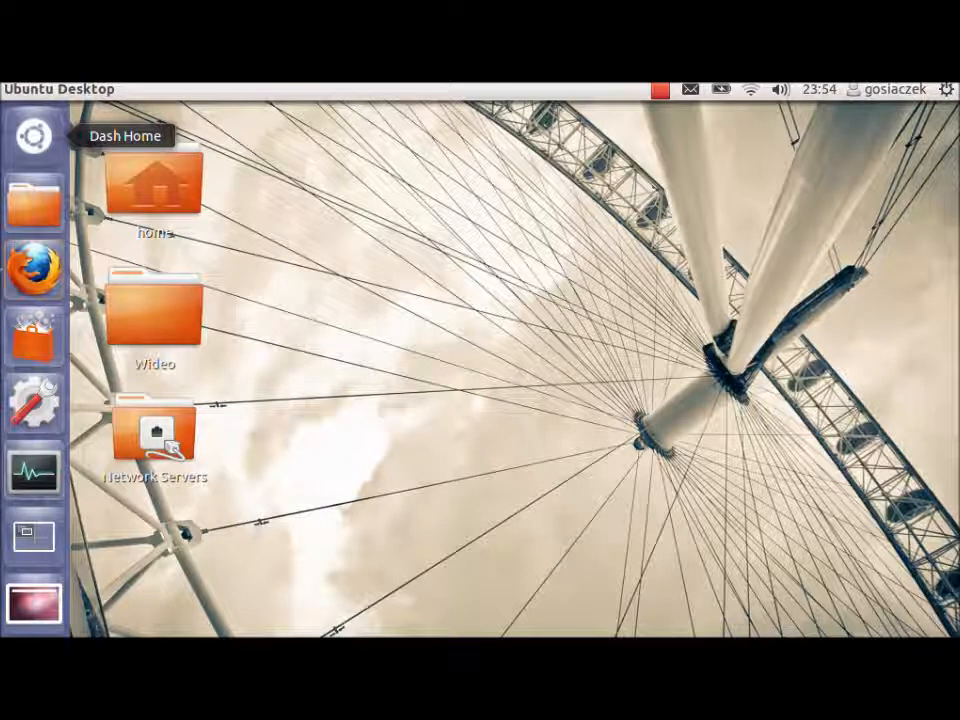
click(34, 135)
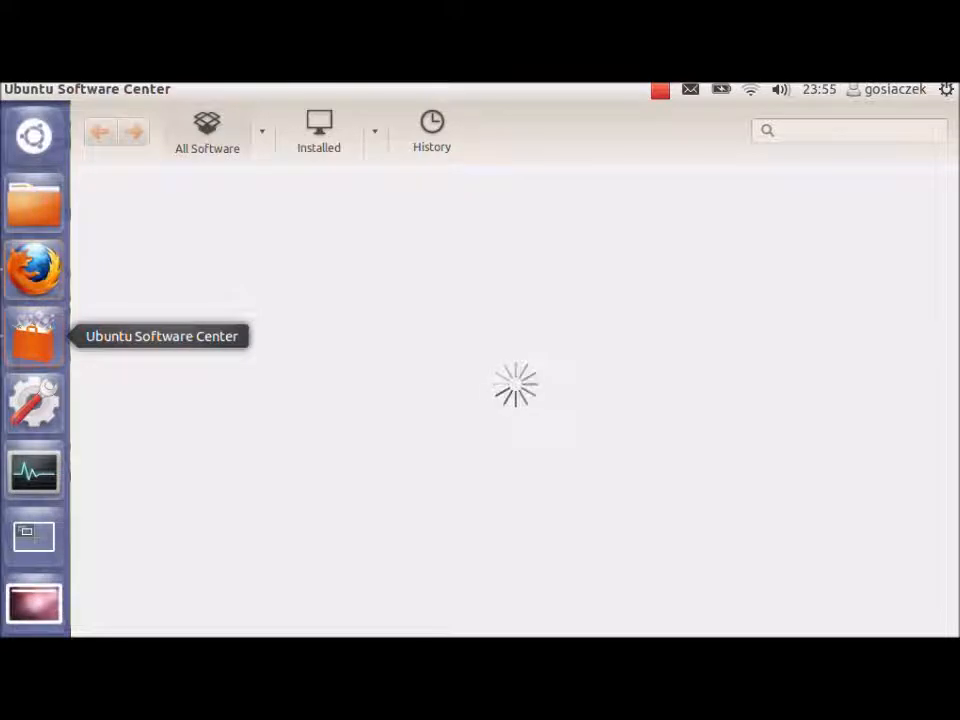
mouse_move(34, 470)
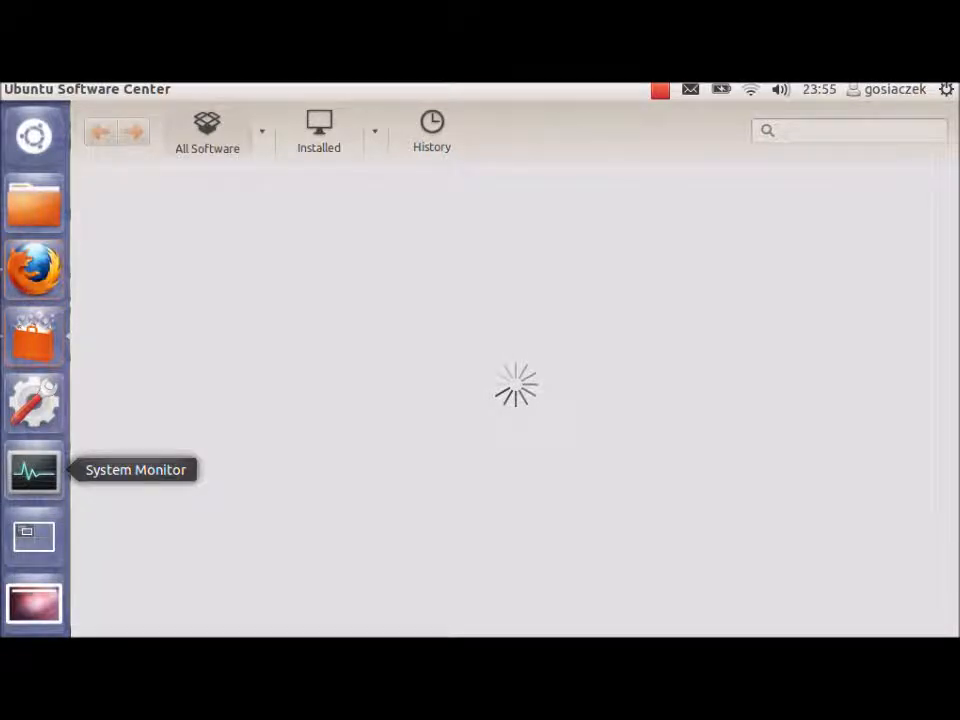
- In System Monitor, select the processor and memory details, then view the Resources graphs
click(34, 470)
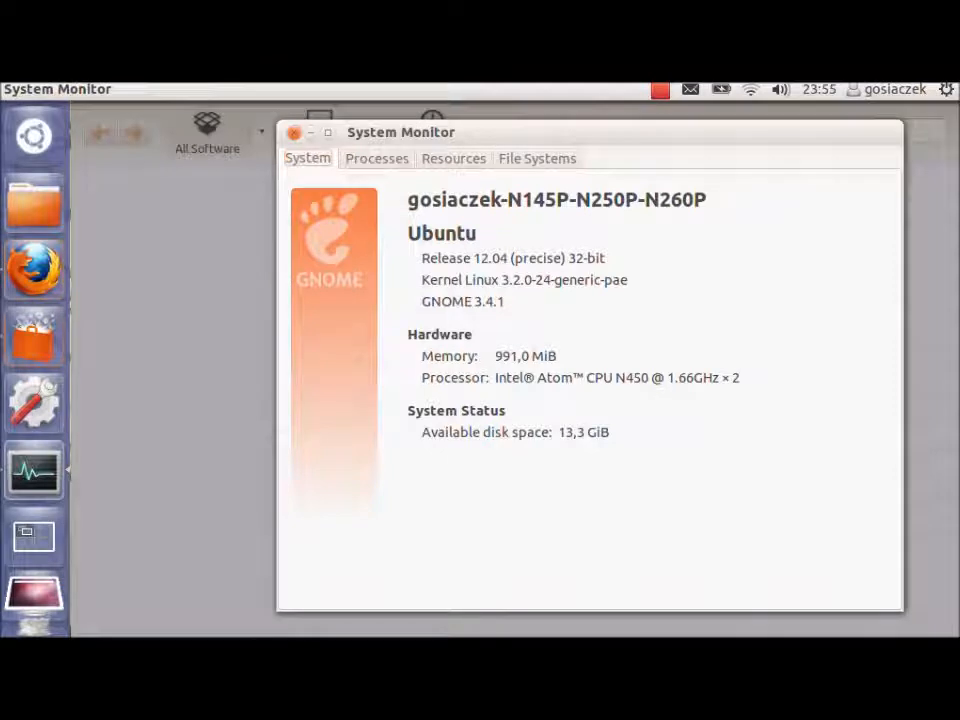
double_click(515, 377)
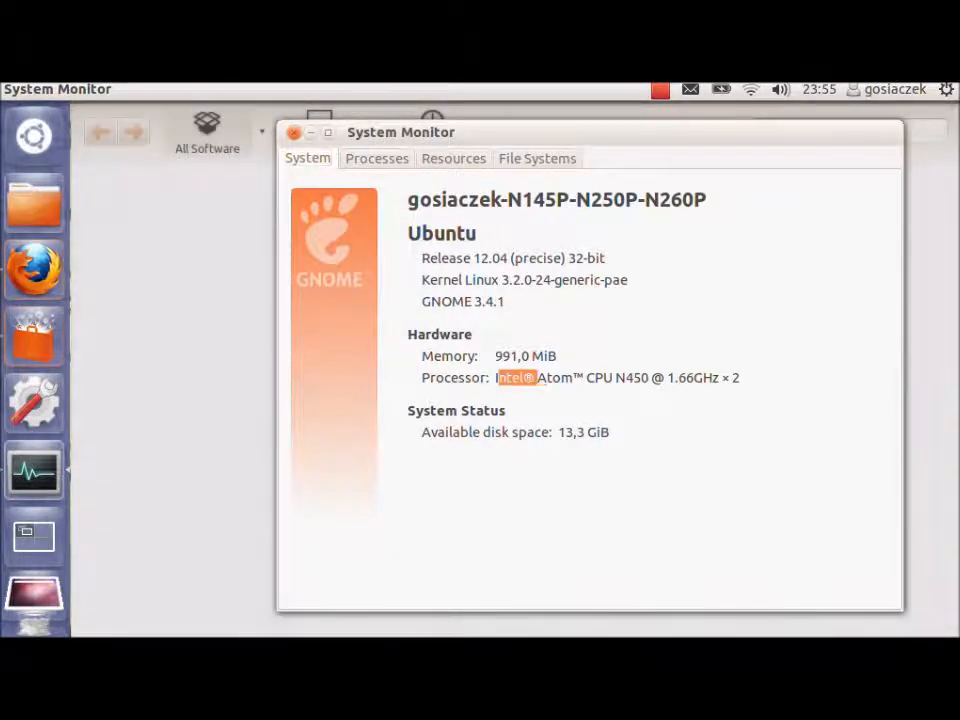
drag(497, 377, 715, 377)
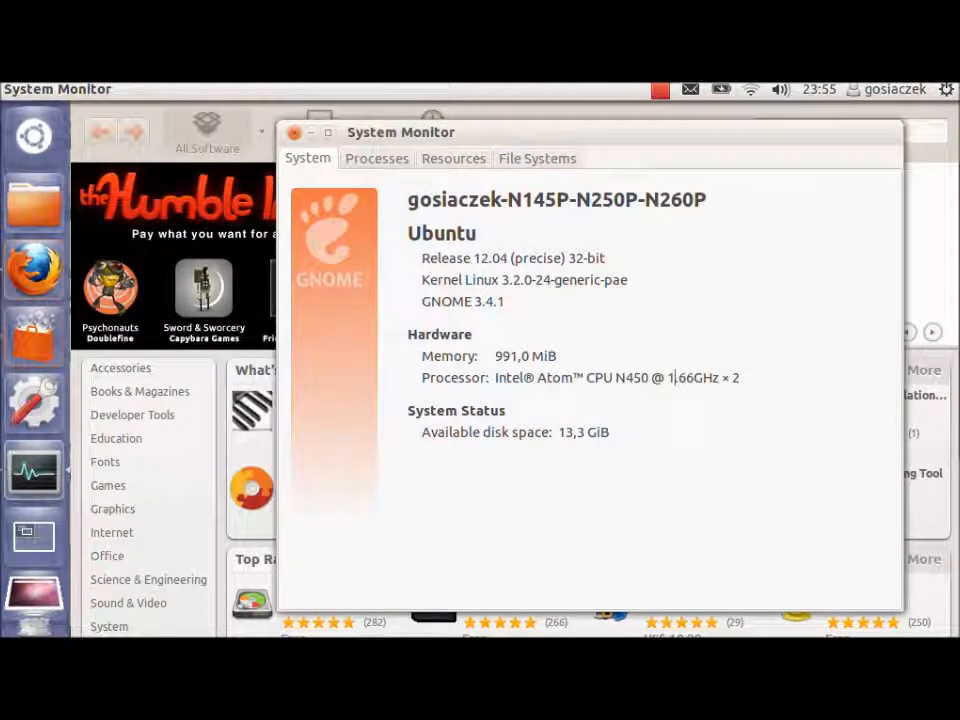
double_click(524, 356)
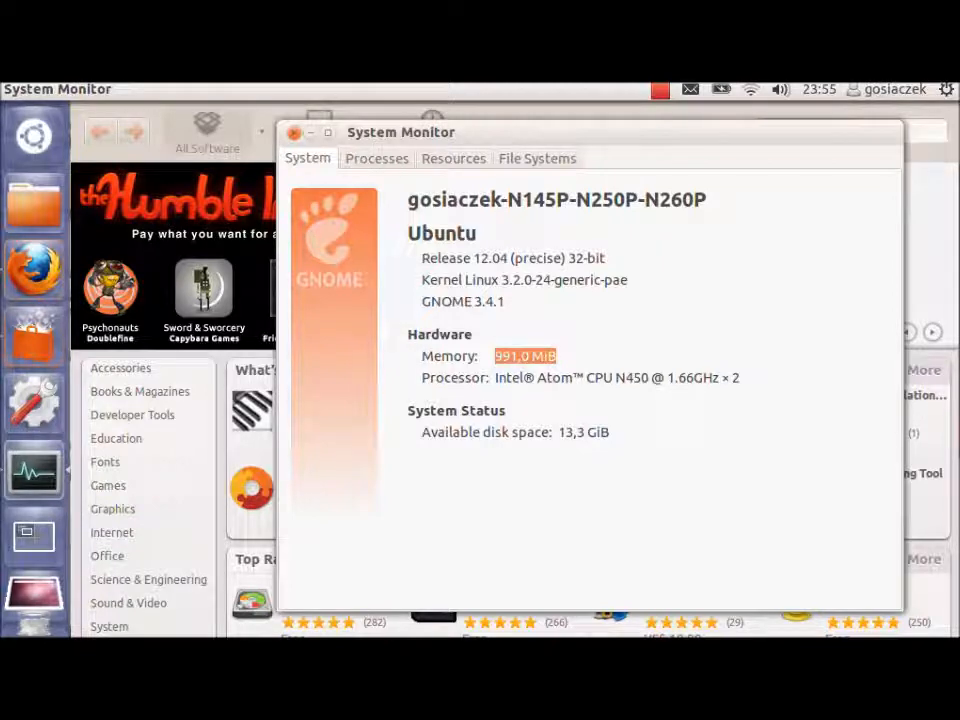
click(453, 158)
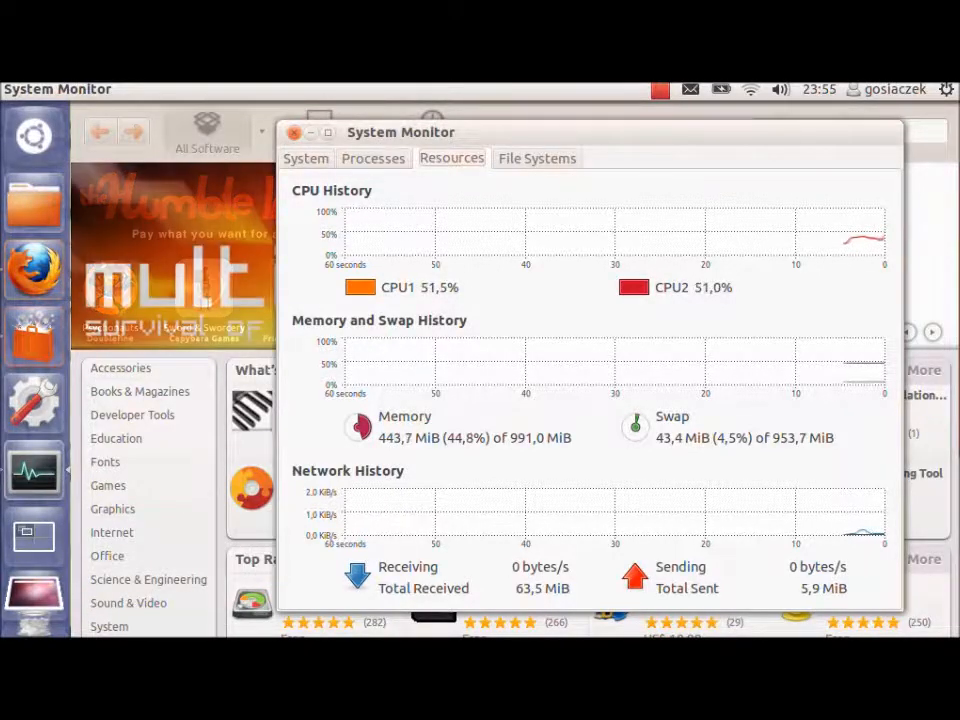
click(294, 132)
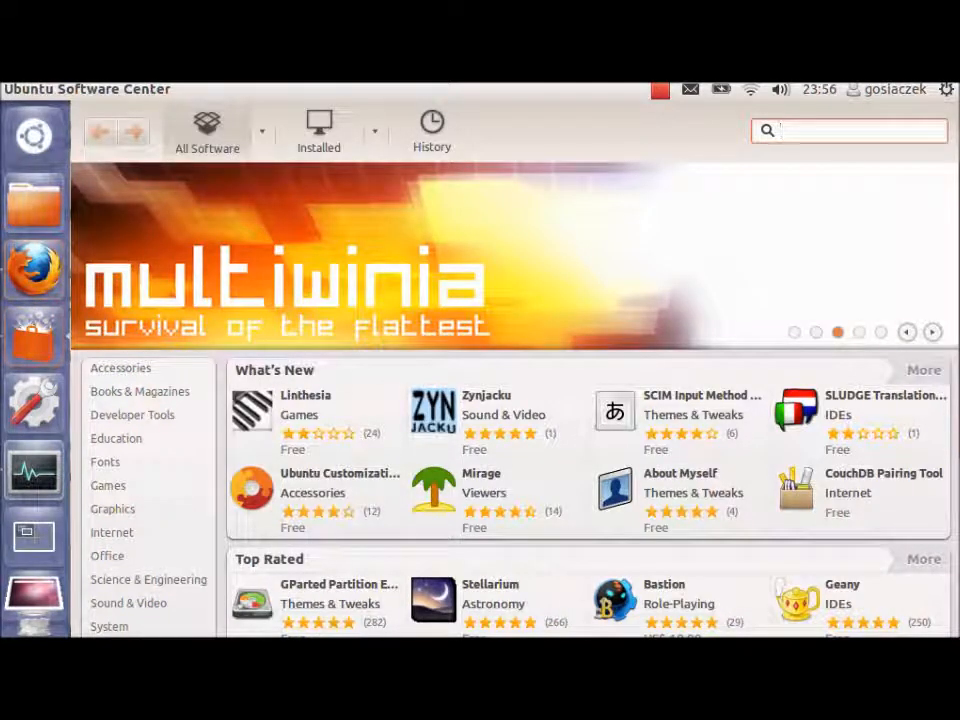
- Search Software Center for 'myunity' and open the installed MyUnity result
text(M)
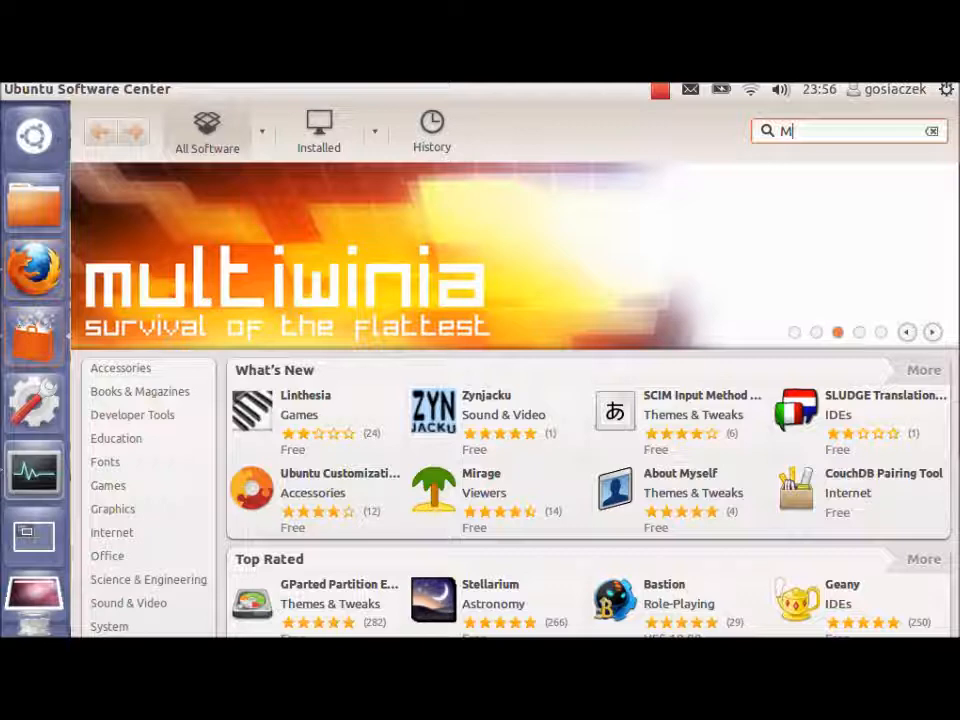
text(Y)
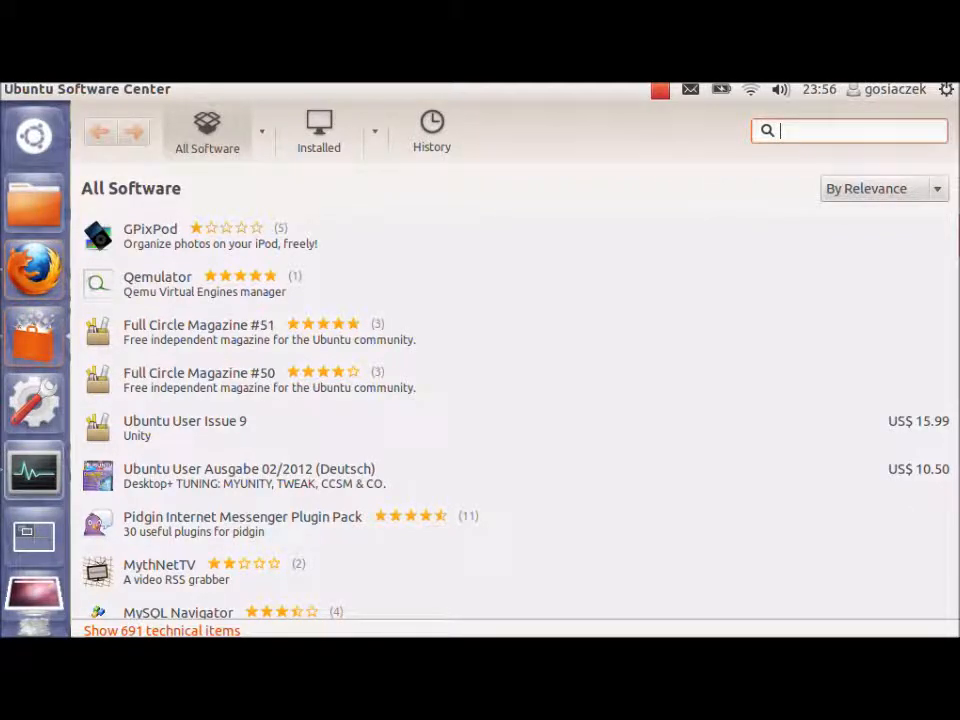
text(myunity)
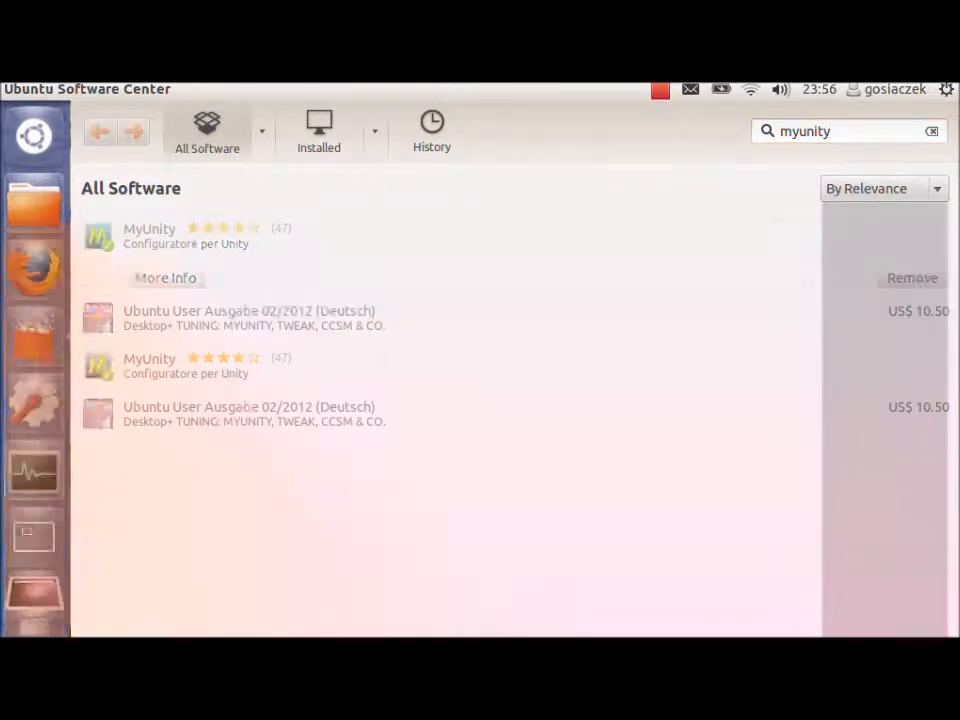
click(200, 237)
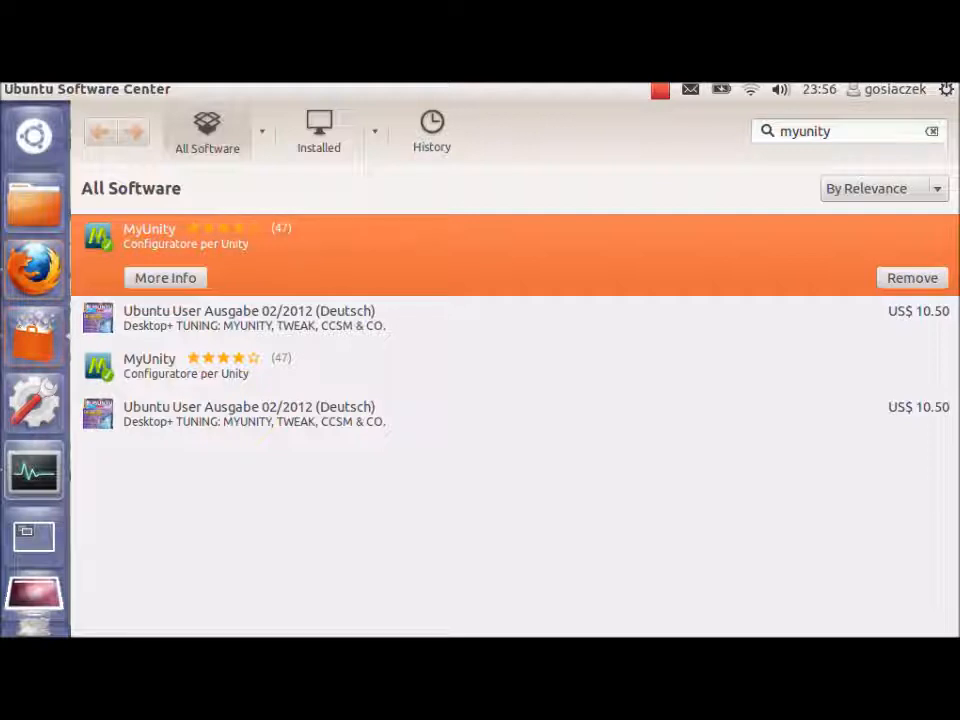
mouse_move(33, 135)
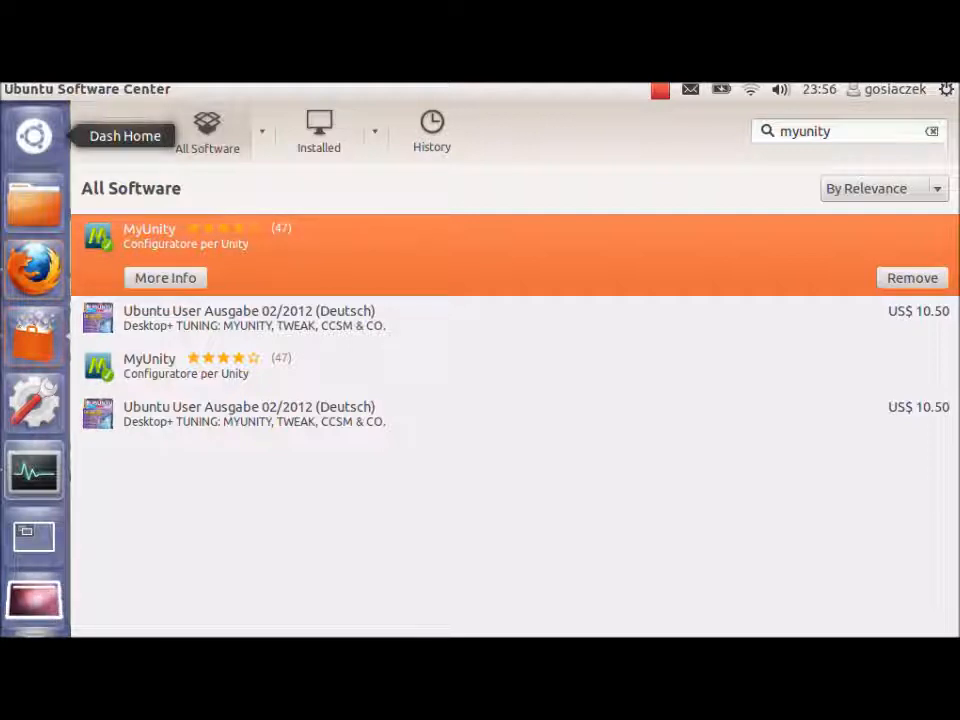
click(33, 135)
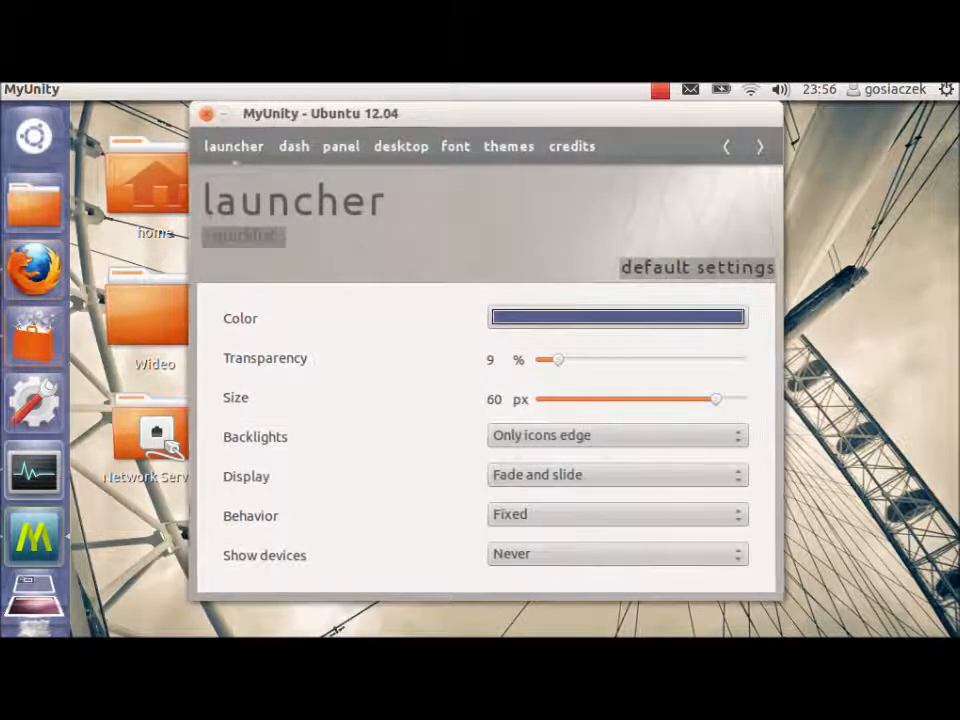
- View MyUnity's credits, return to launcher settings, and open the launcher Color chooser
click(572, 146)
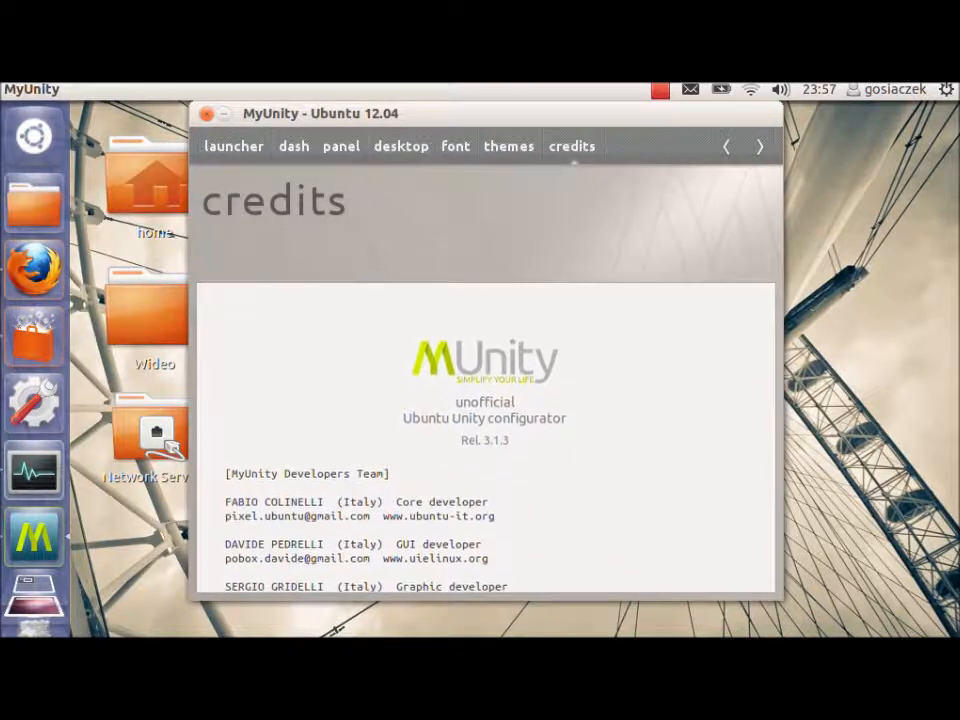
scroll(down, 3)
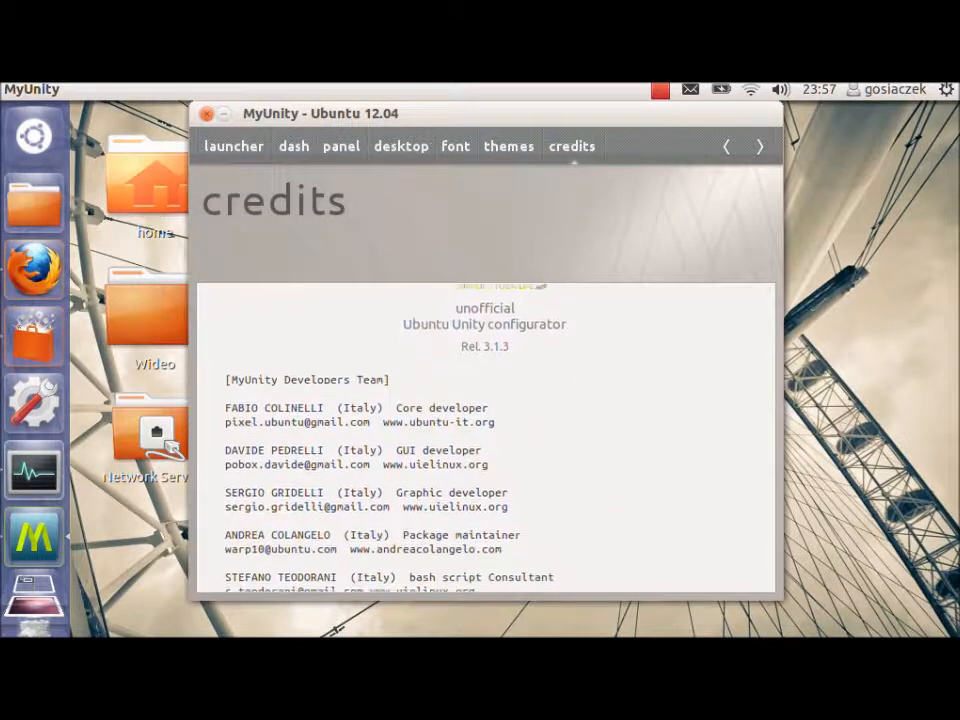
click(233, 146)
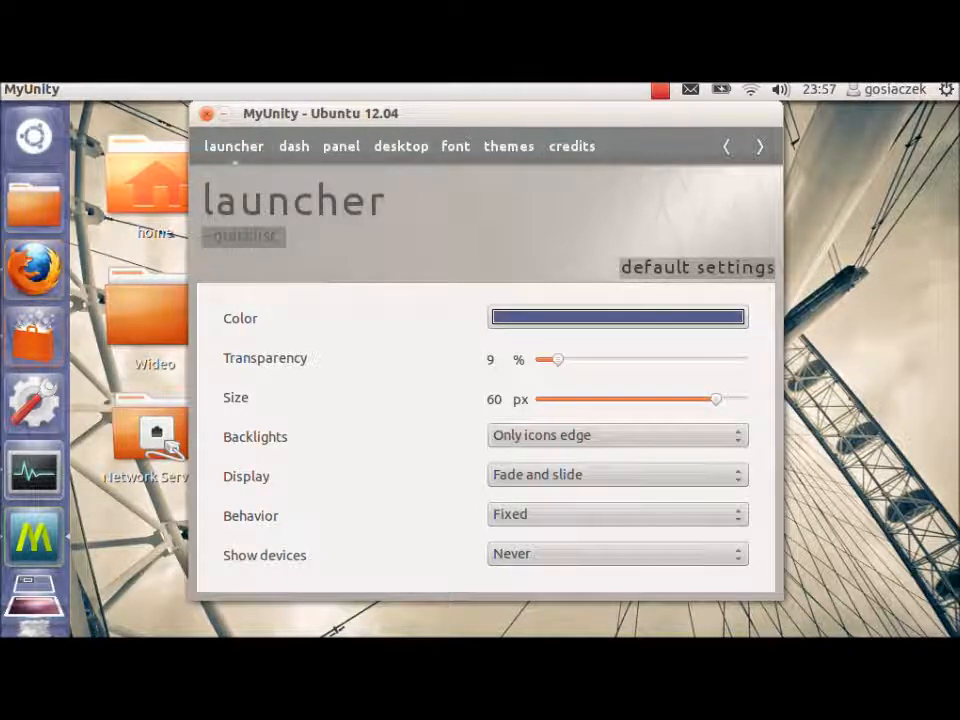
click(617, 317)
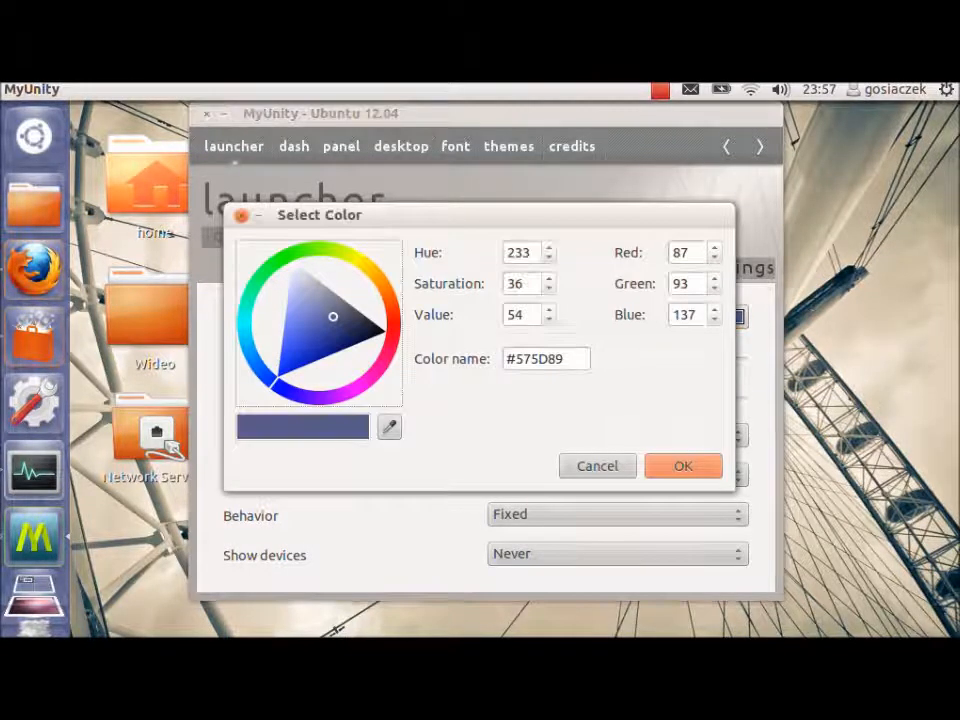
- Make the launcher green and set its transparency to 79%
click(290, 252)
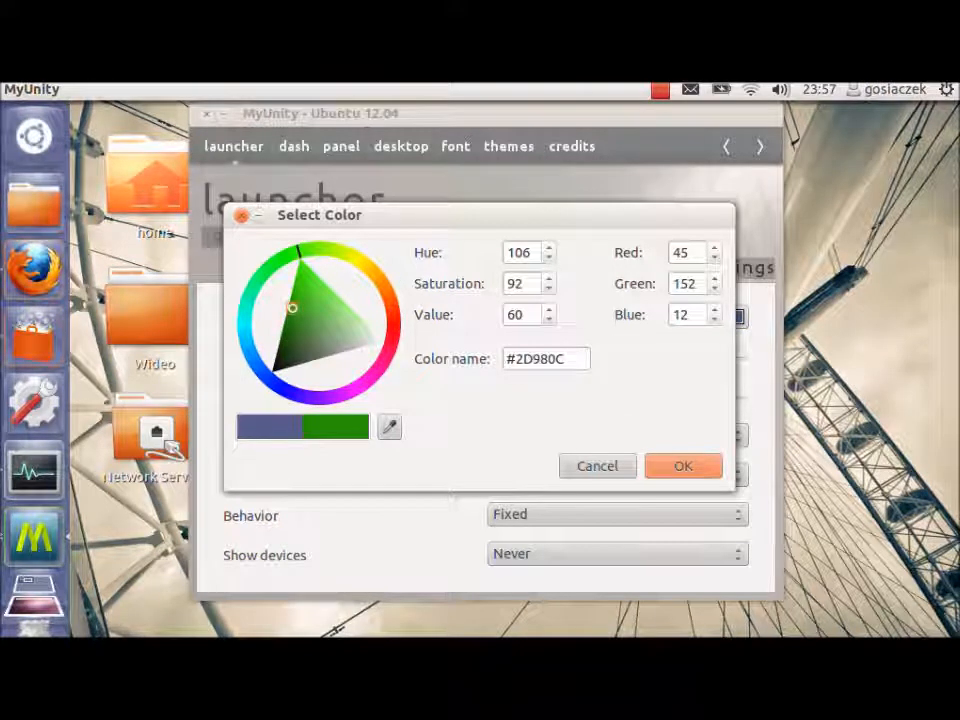
click(683, 466)
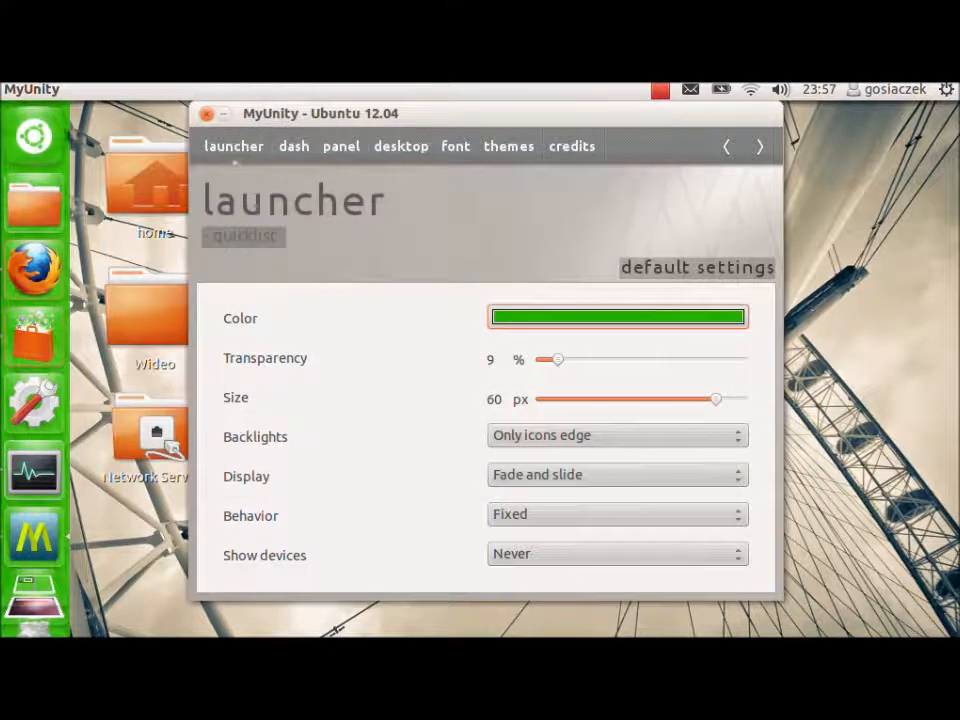
mouse_move(33, 135)
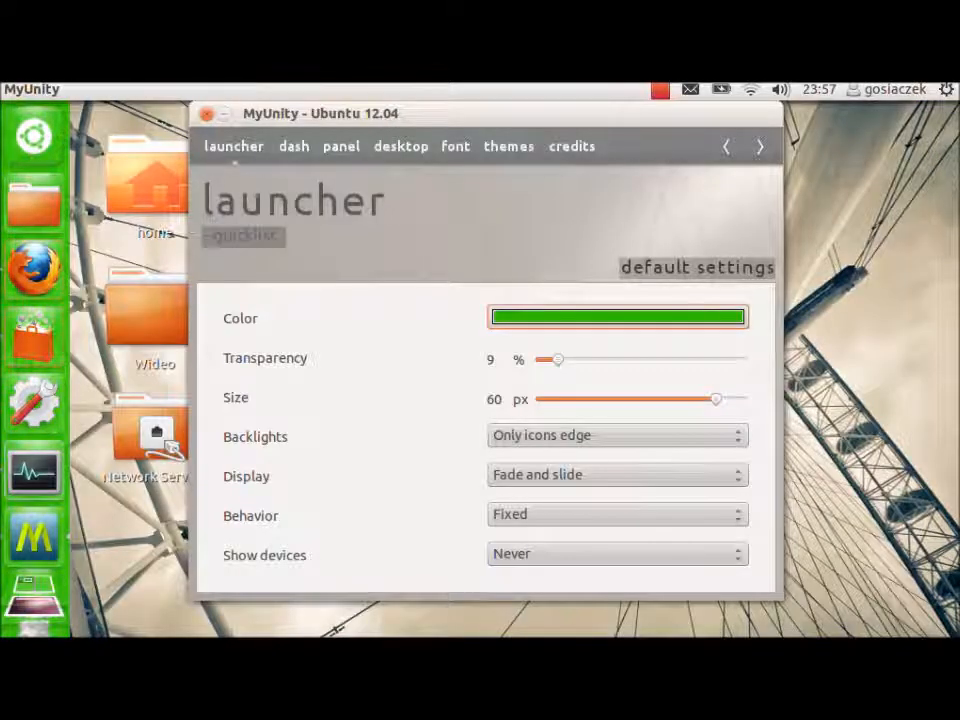
drag(556, 359, 598, 359)
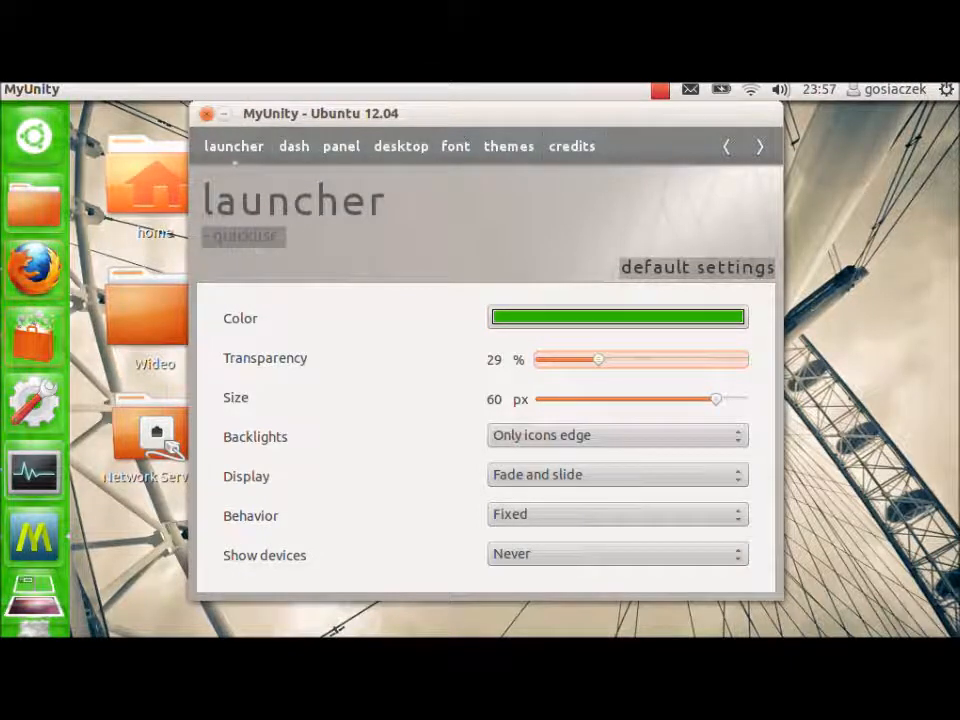
drag(598, 359, 657, 359)
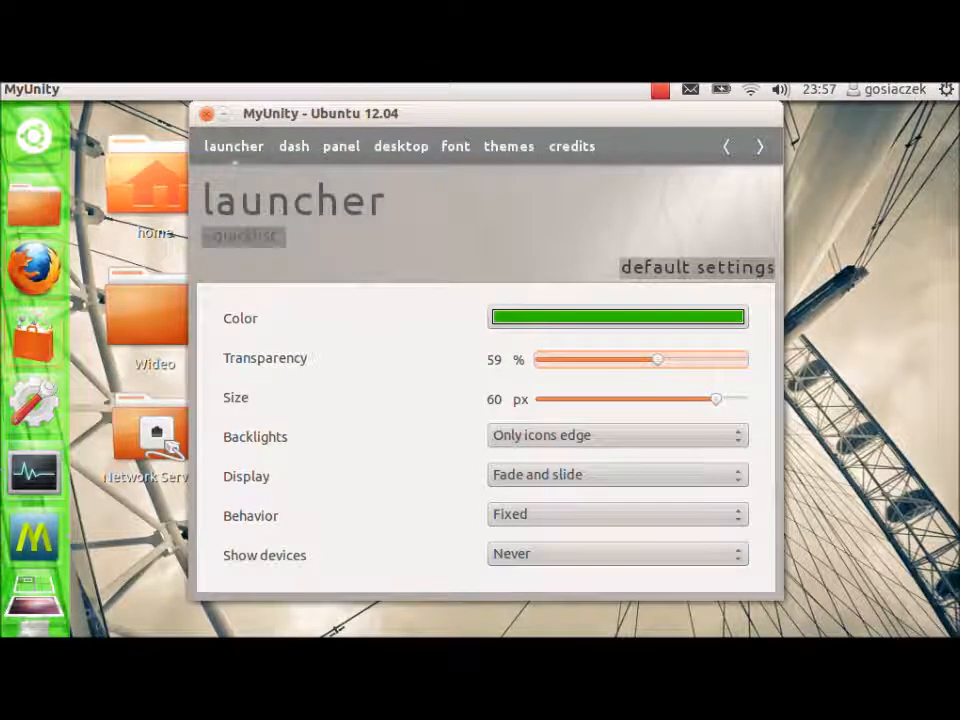
drag(657, 359, 637, 359)
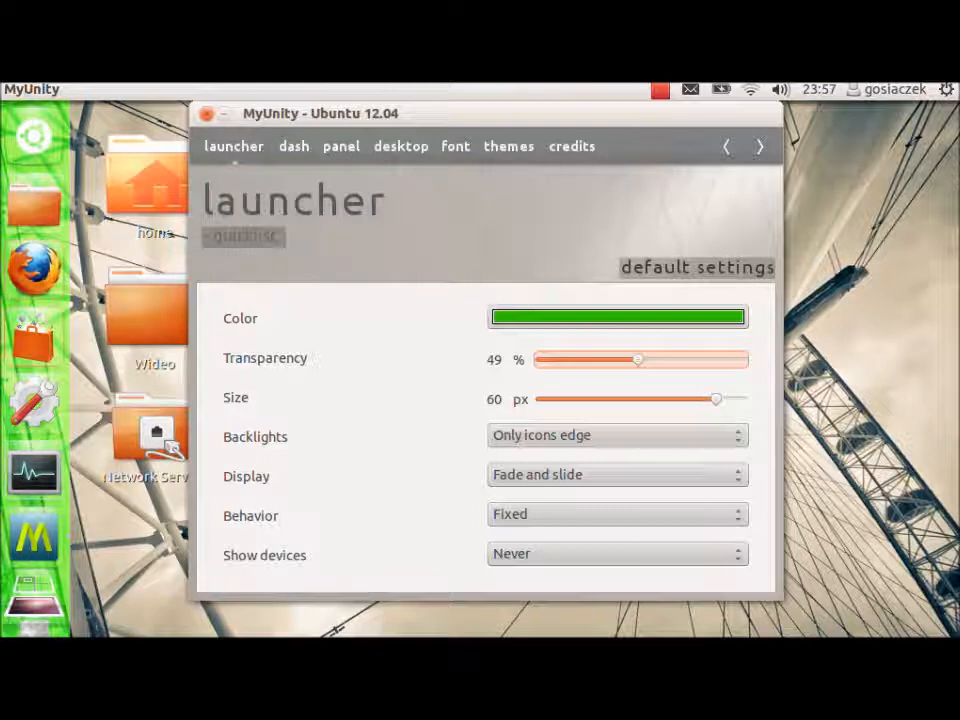
drag(638, 359, 618, 359)
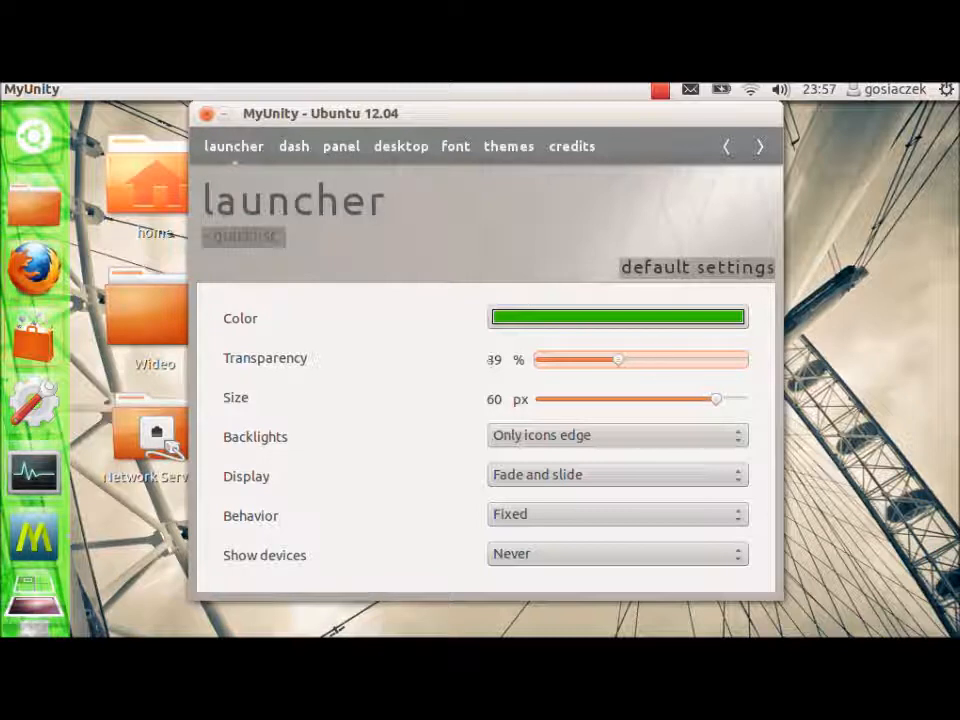
drag(617, 359, 697, 359)
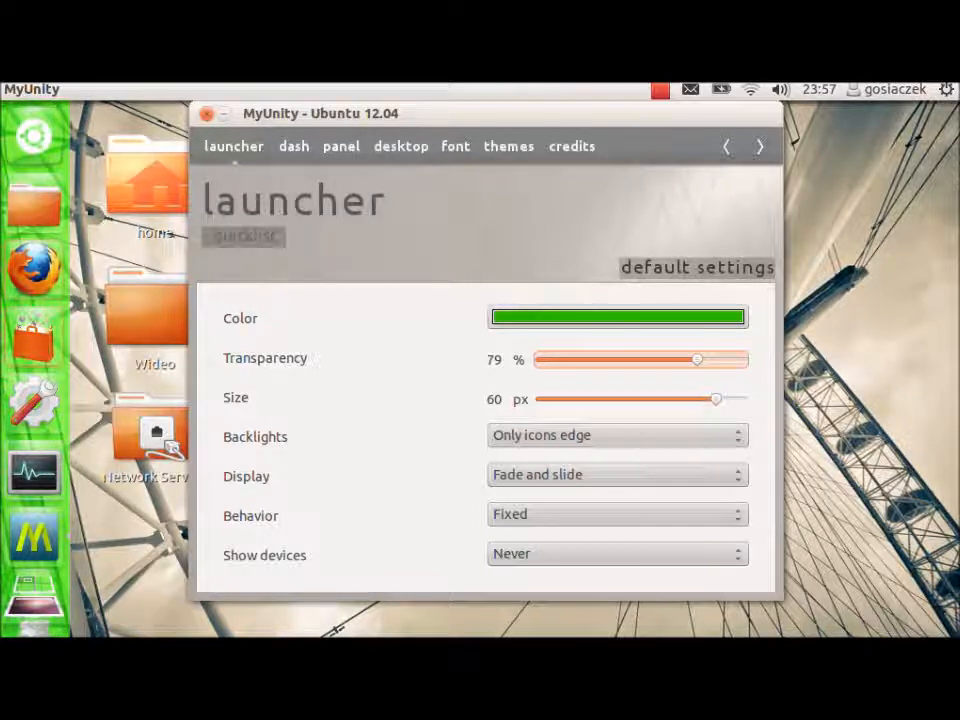
- Change the launcher colour to light blue-grey and shrink the launcher to 47 px
click(617, 317)
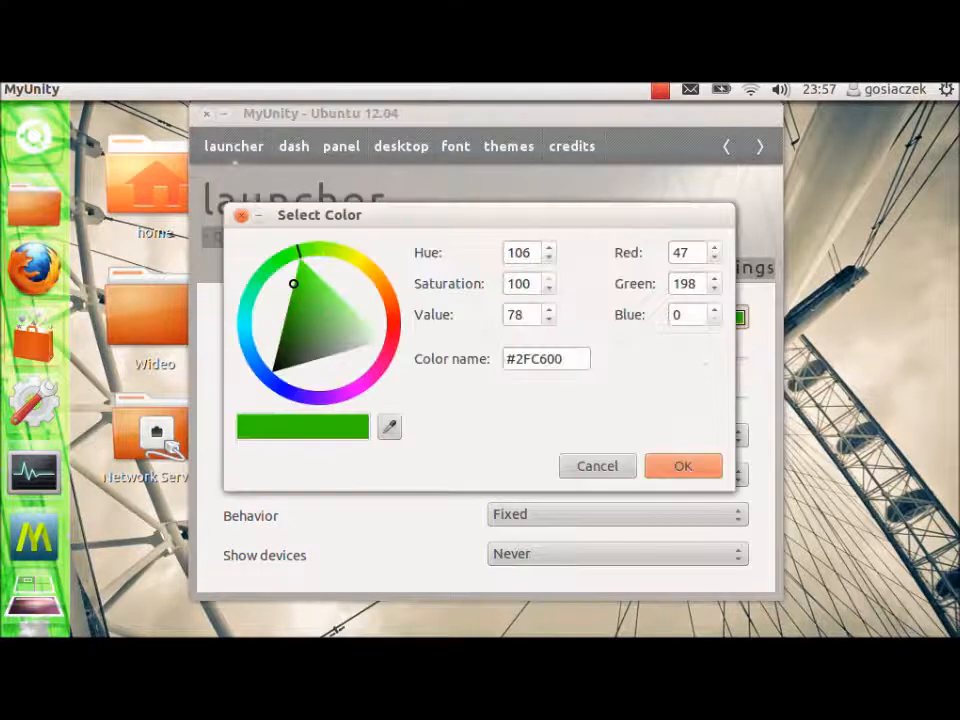
click(318, 300)
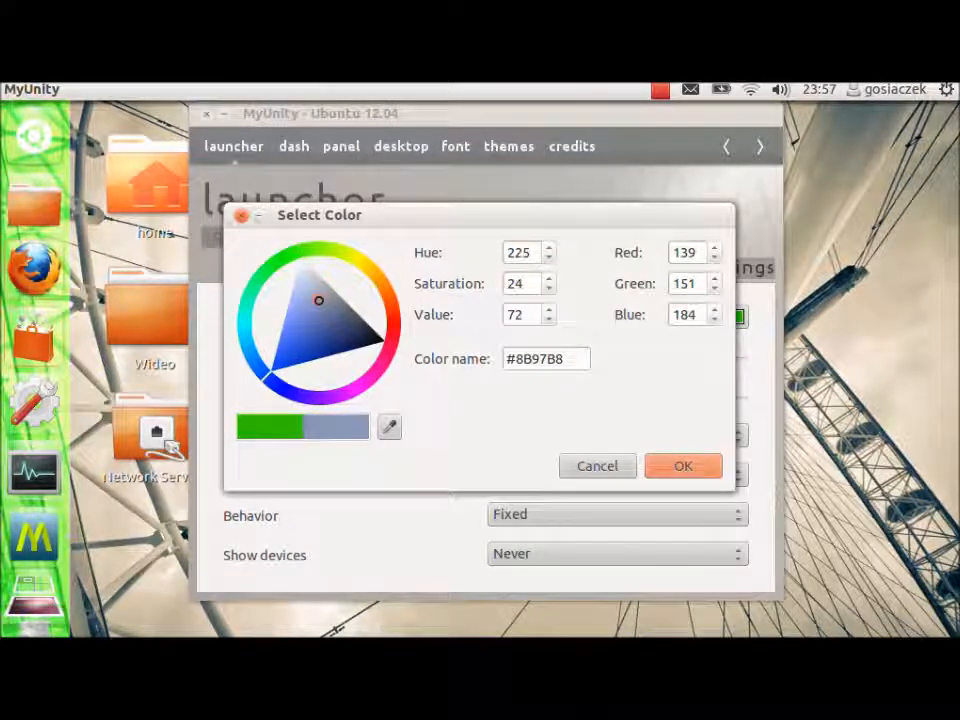
click(683, 466)
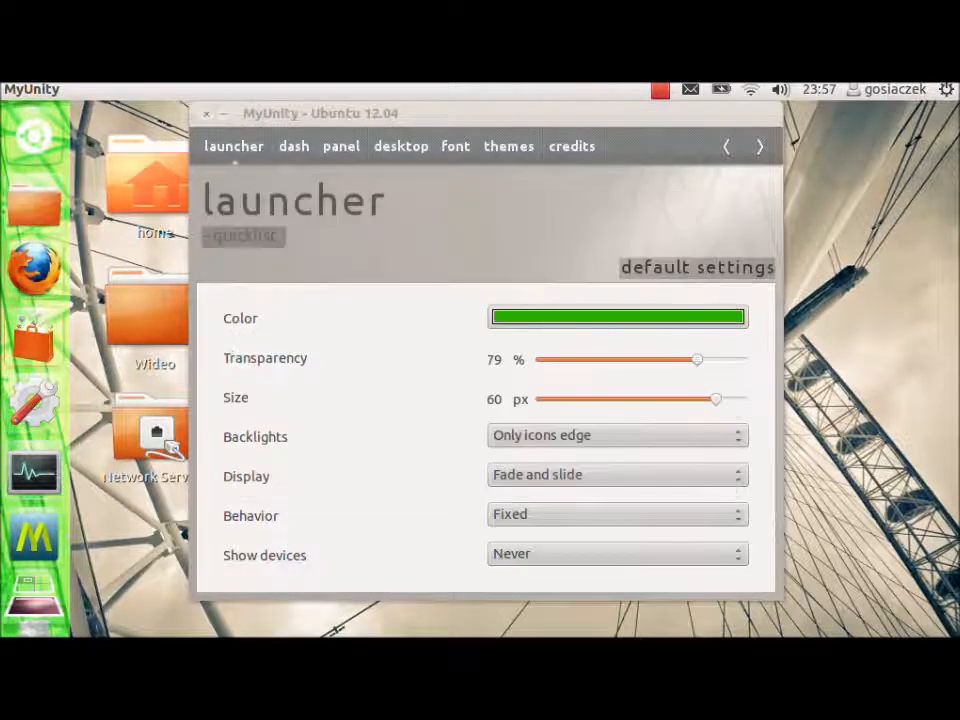
click(617, 317)
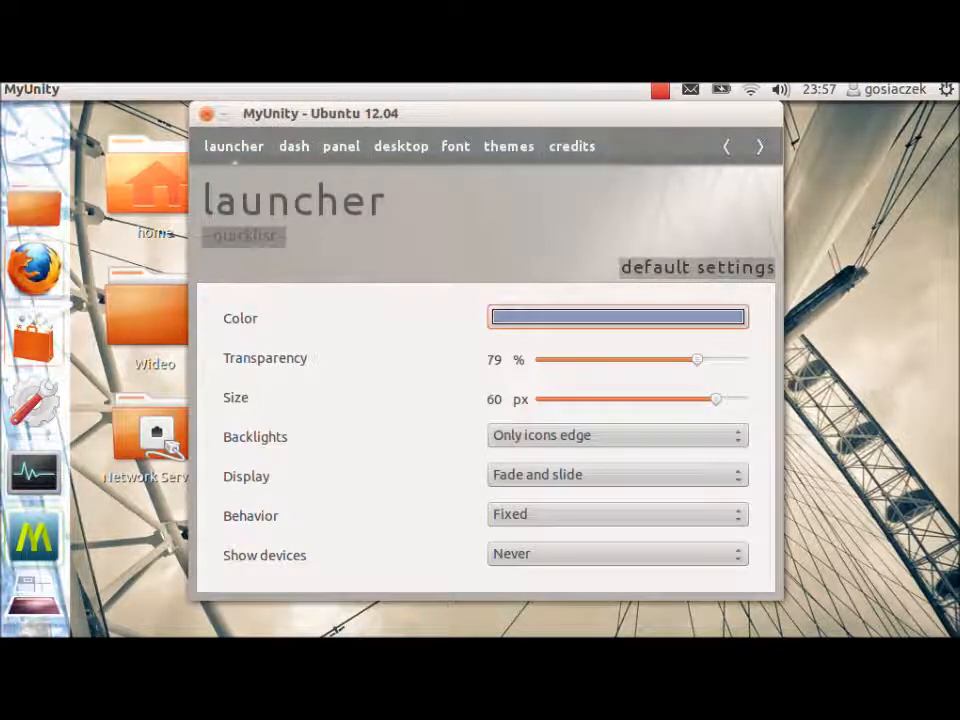
drag(712, 399, 637, 399)
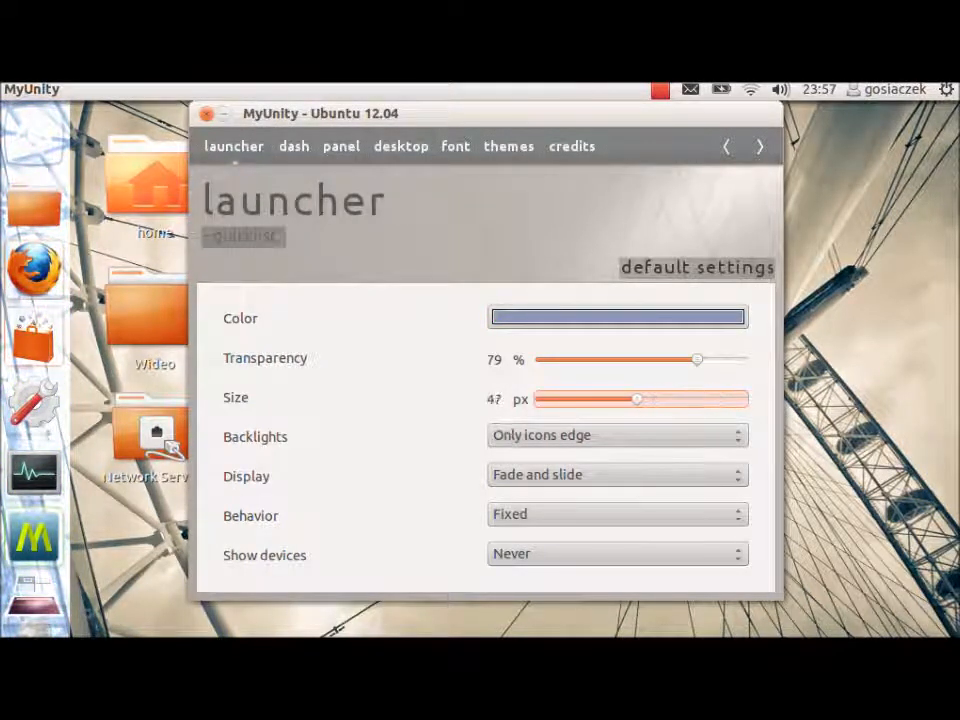
- Resize the launcher through 46, 36 and 56 px, finishing at 64 px
drag(637, 399, 635, 399)
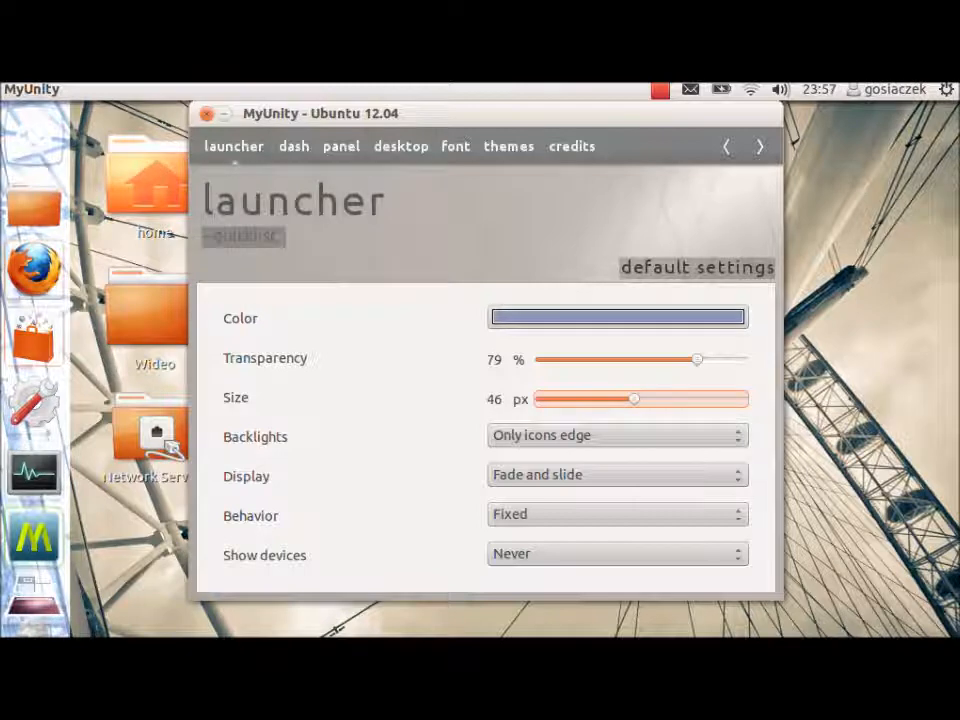
drag(633, 399, 571, 399)
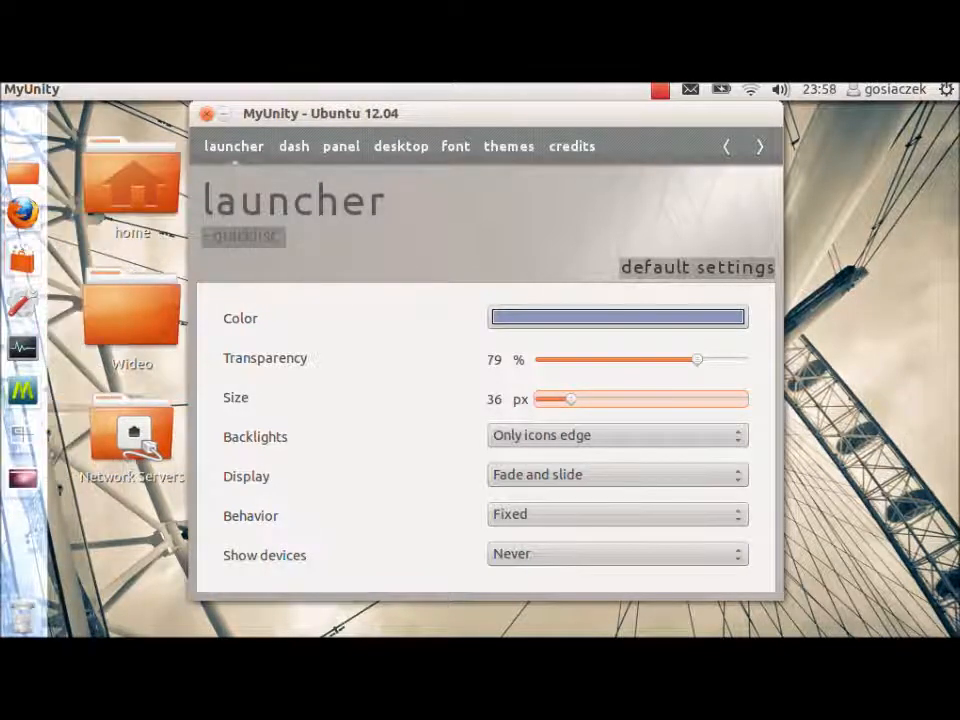
drag(571, 399, 634, 399)
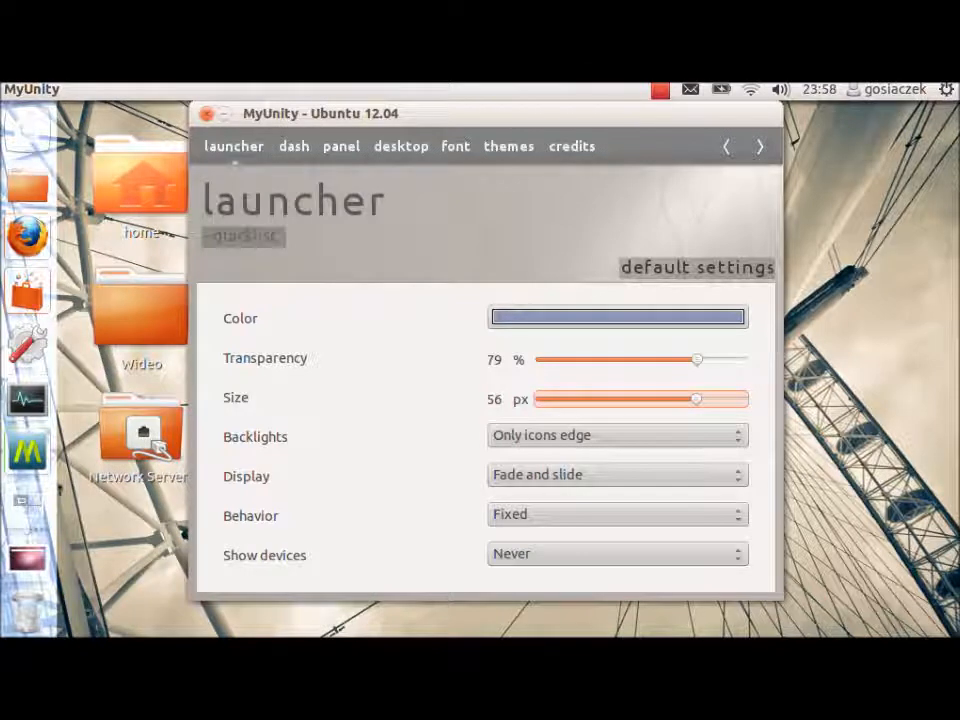
drag(697, 399, 741, 399)
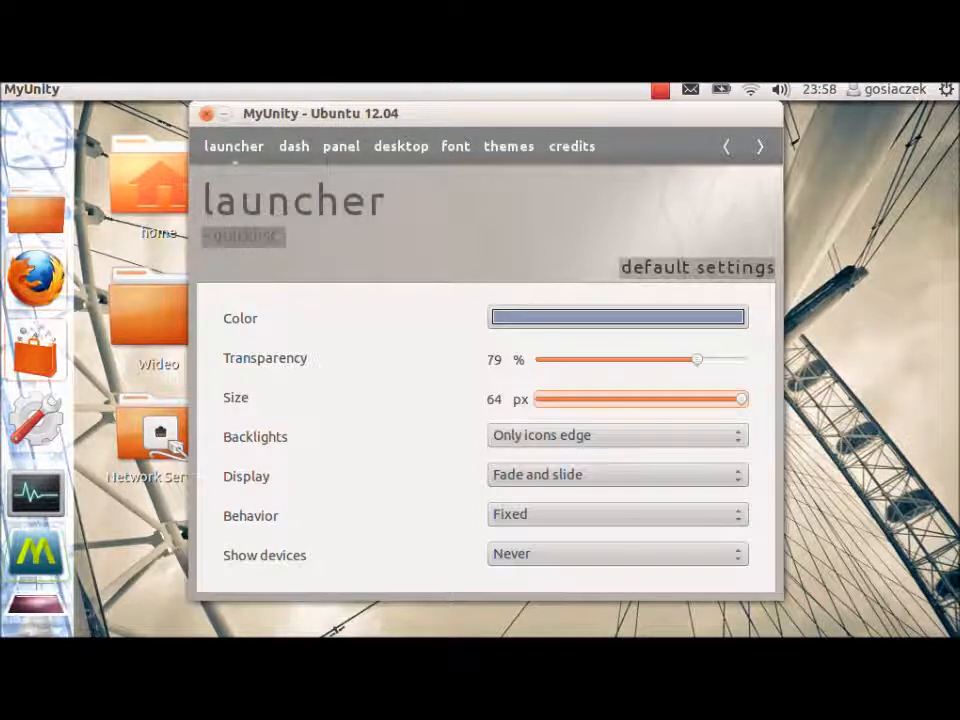
- Set launcher Backlights to Icons Off and keep Show devices at Never
click(617, 435)
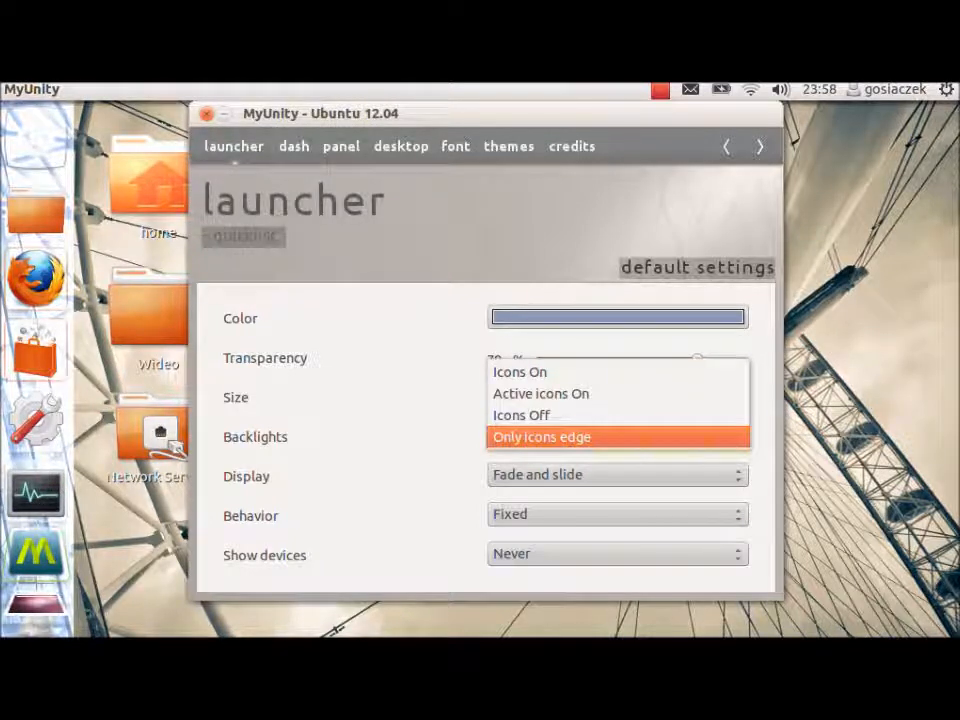
click(541, 393)
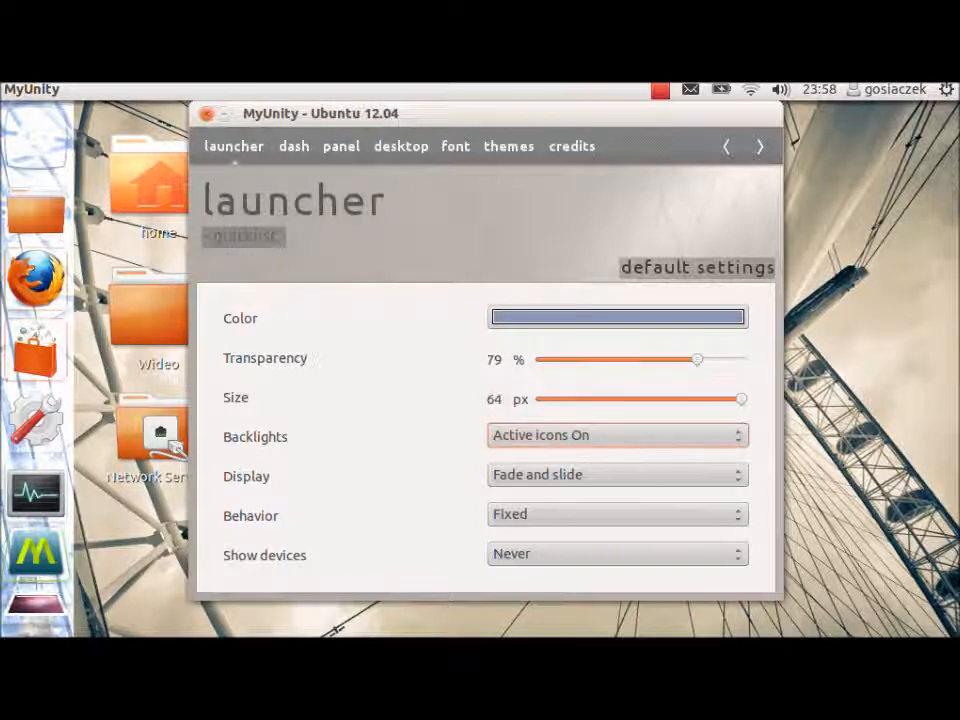
click(617, 435)
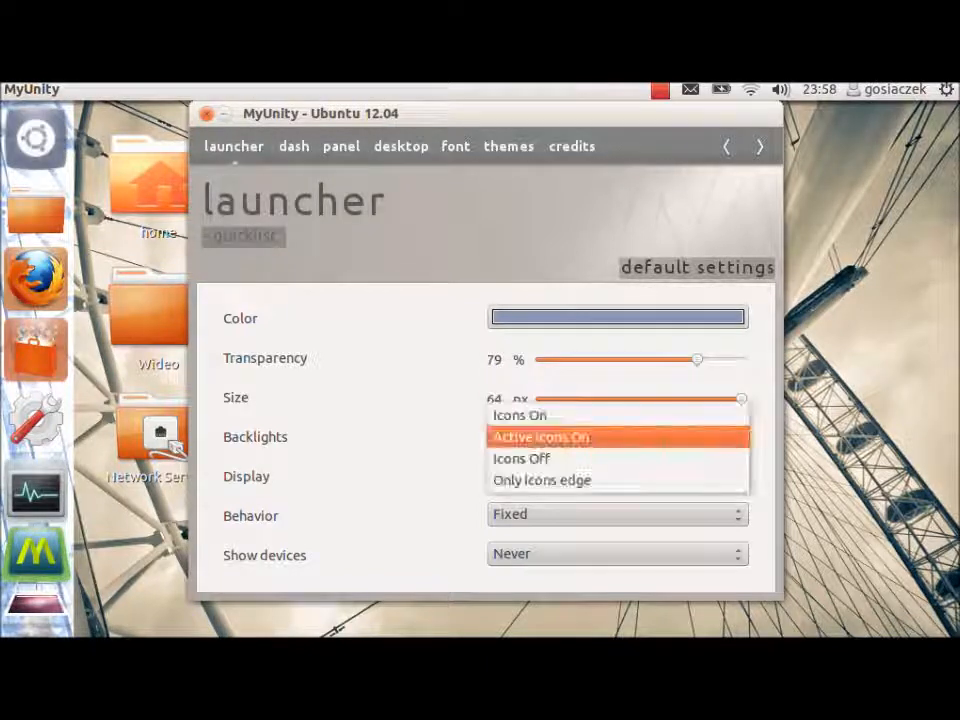
click(521, 458)
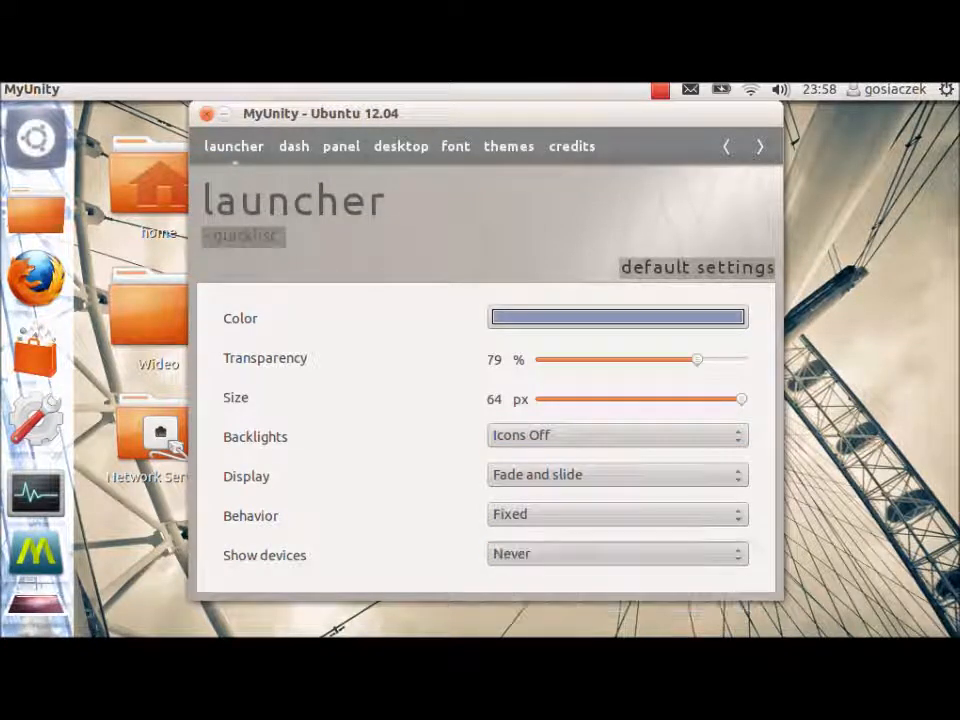
click(616, 553)
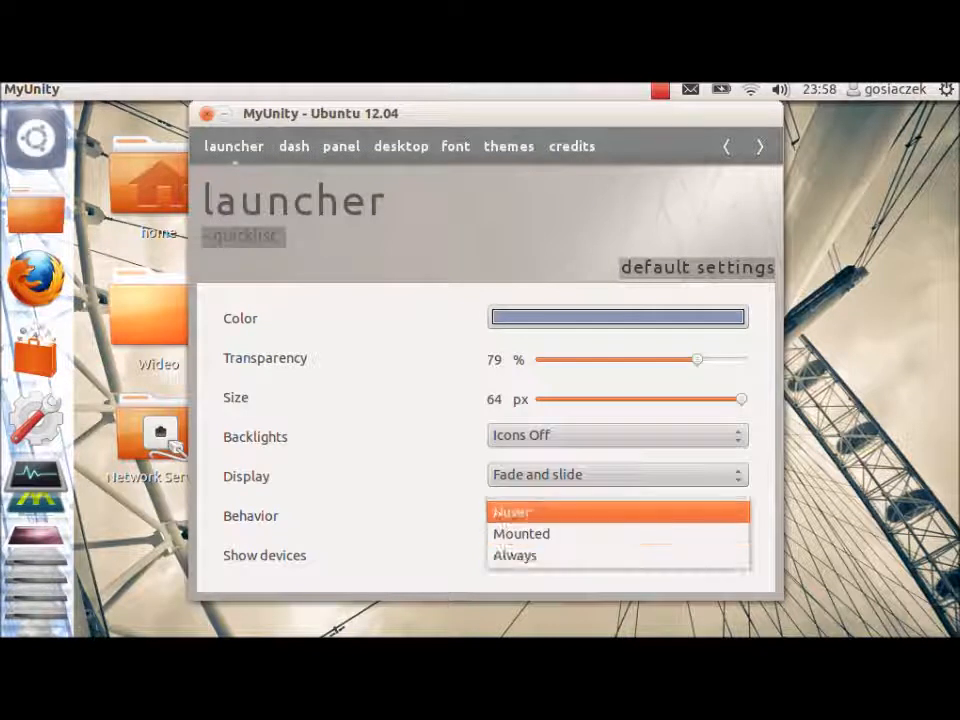
click(293, 146)
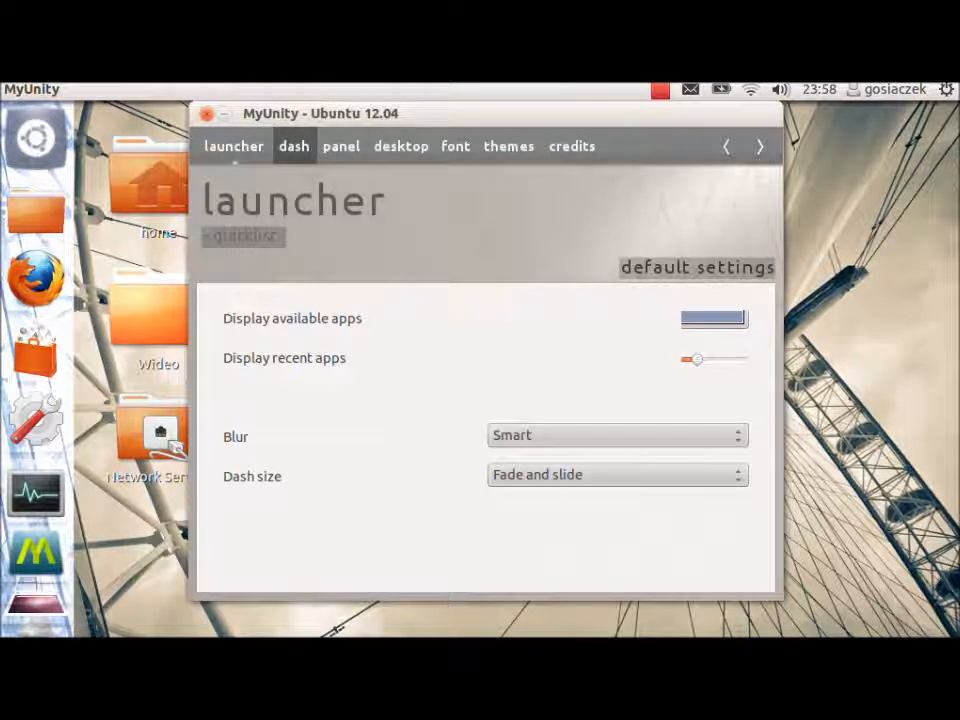
- View the dash settings page, then switch to the panel settings page
click(293, 146)
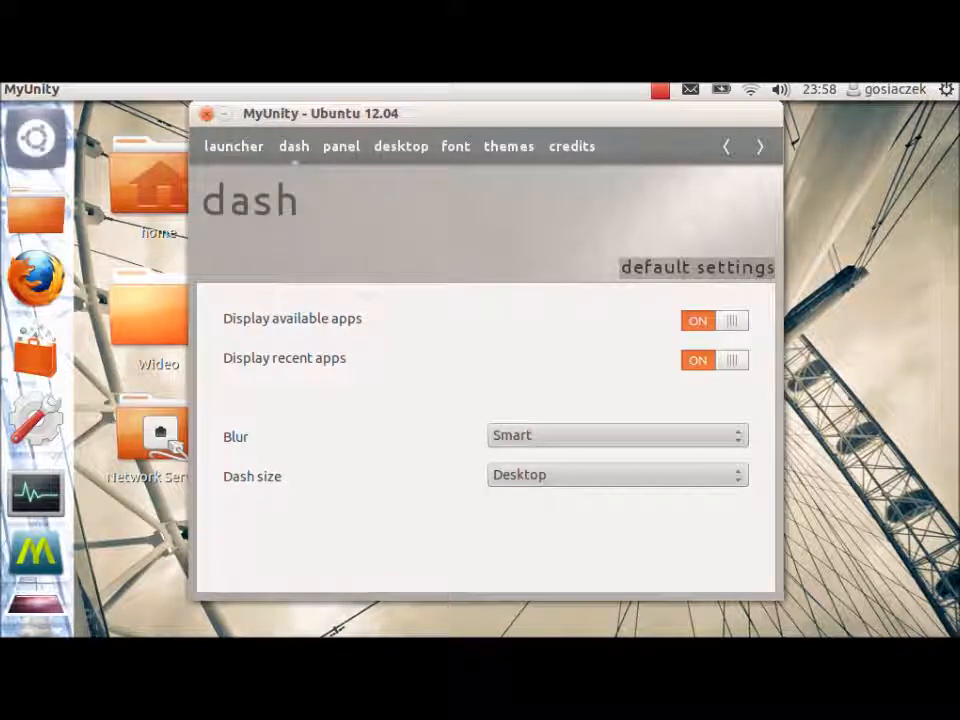
click(617, 435)
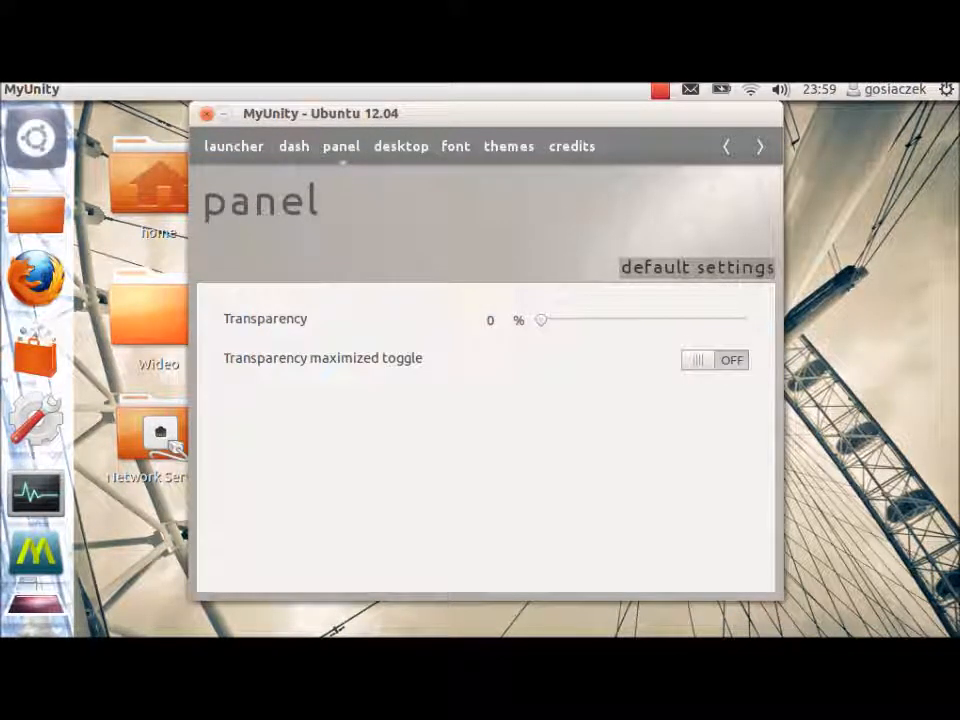
- On the desktop tab, turn the home icon on; networking and trash icons end off
click(400, 146)
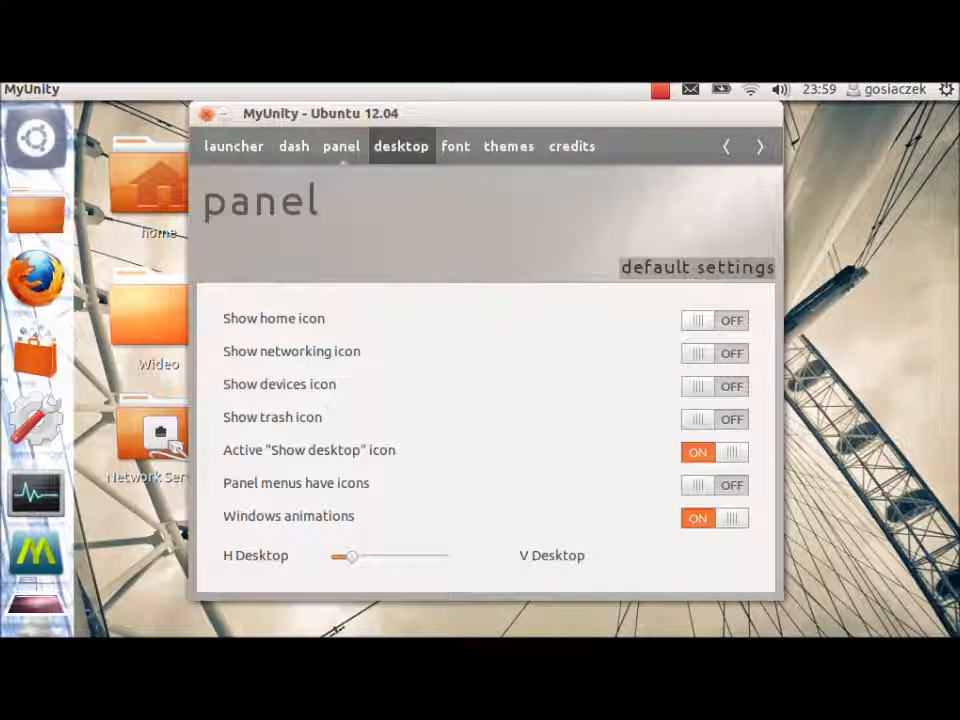
click(400, 145)
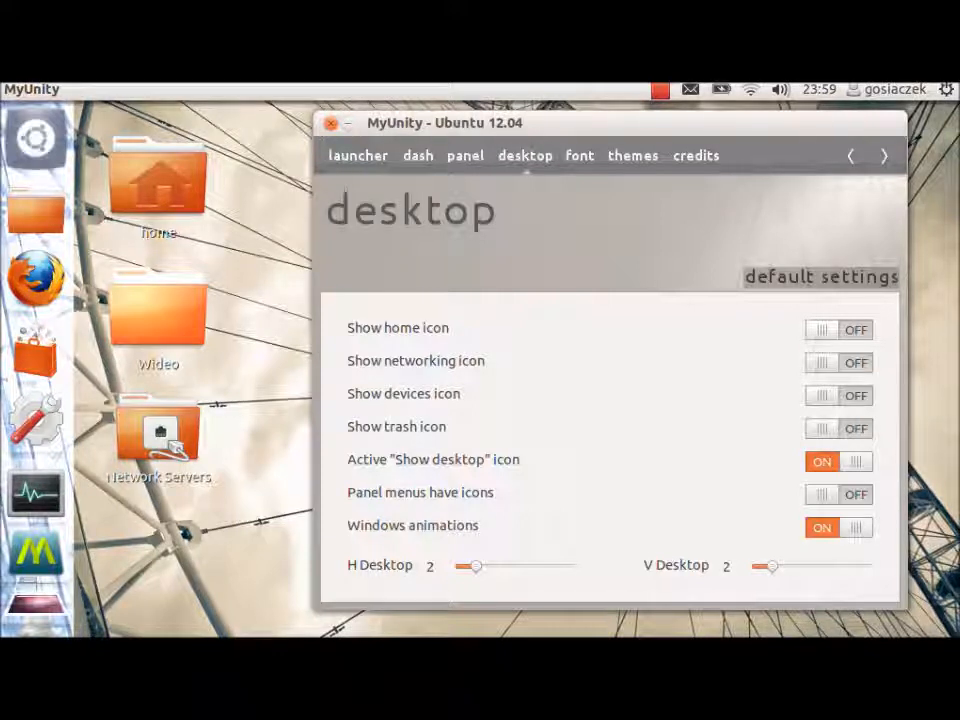
click(838, 330)
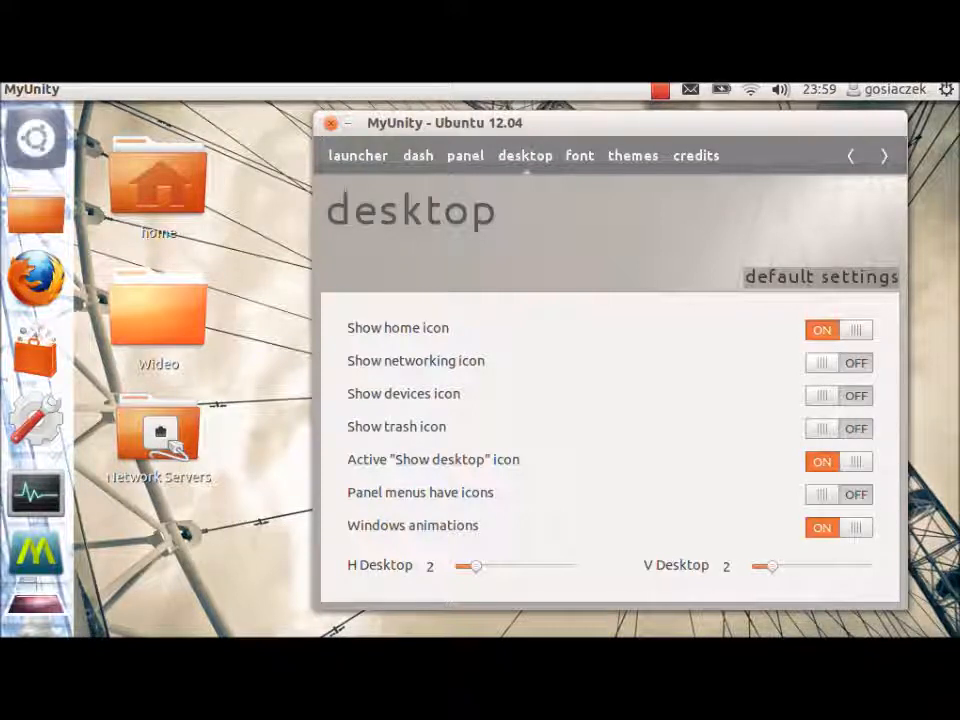
click(838, 362)
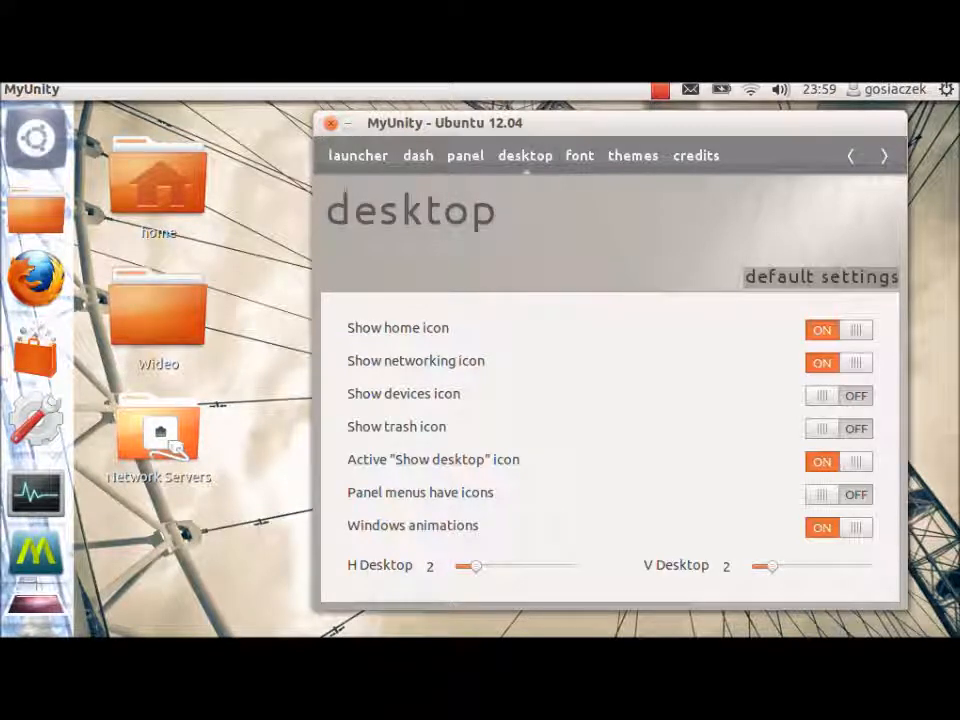
click(158, 435)
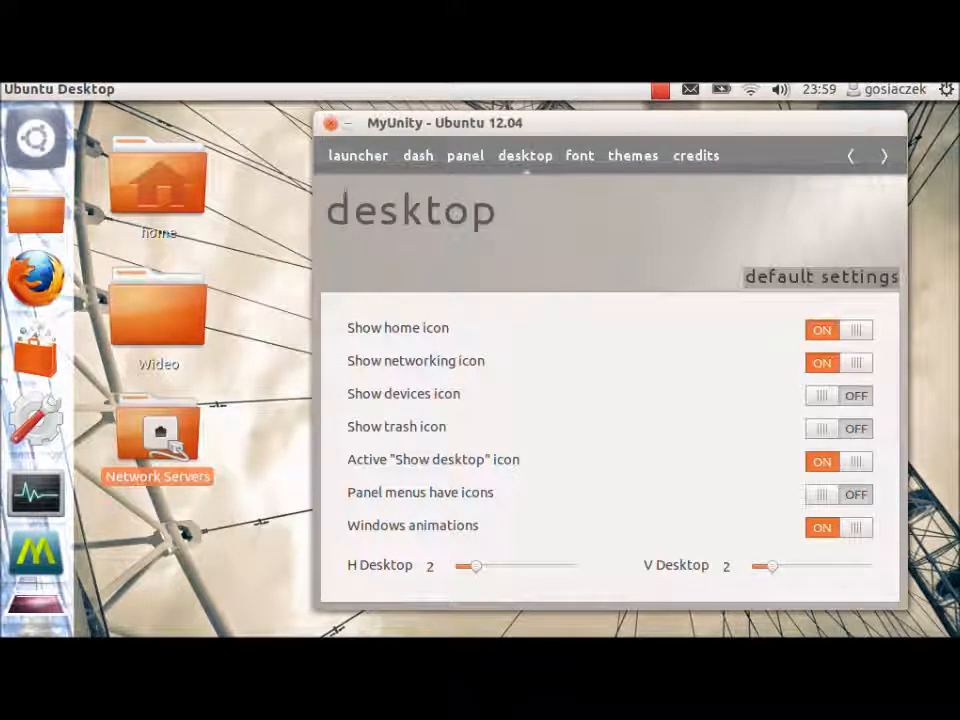
click(838, 362)
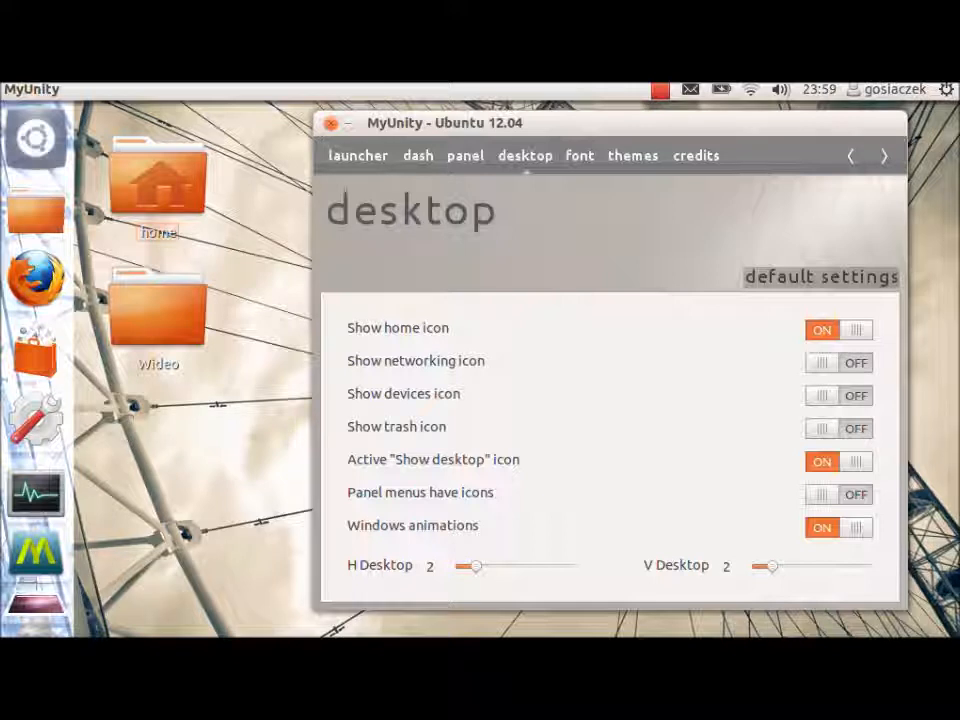
click(838, 428)
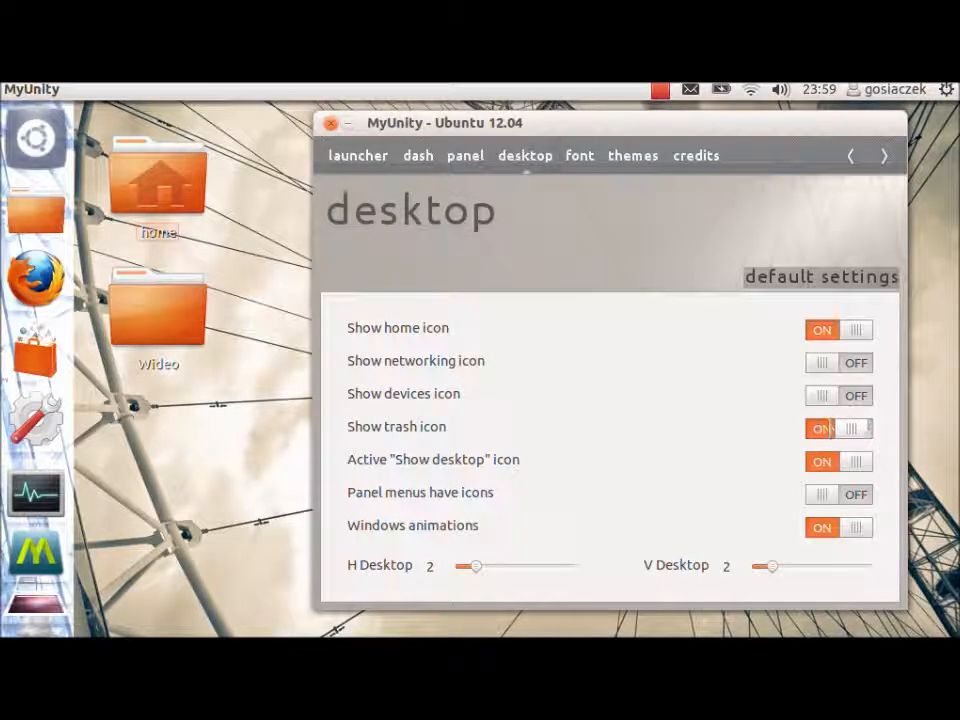
click(838, 428)
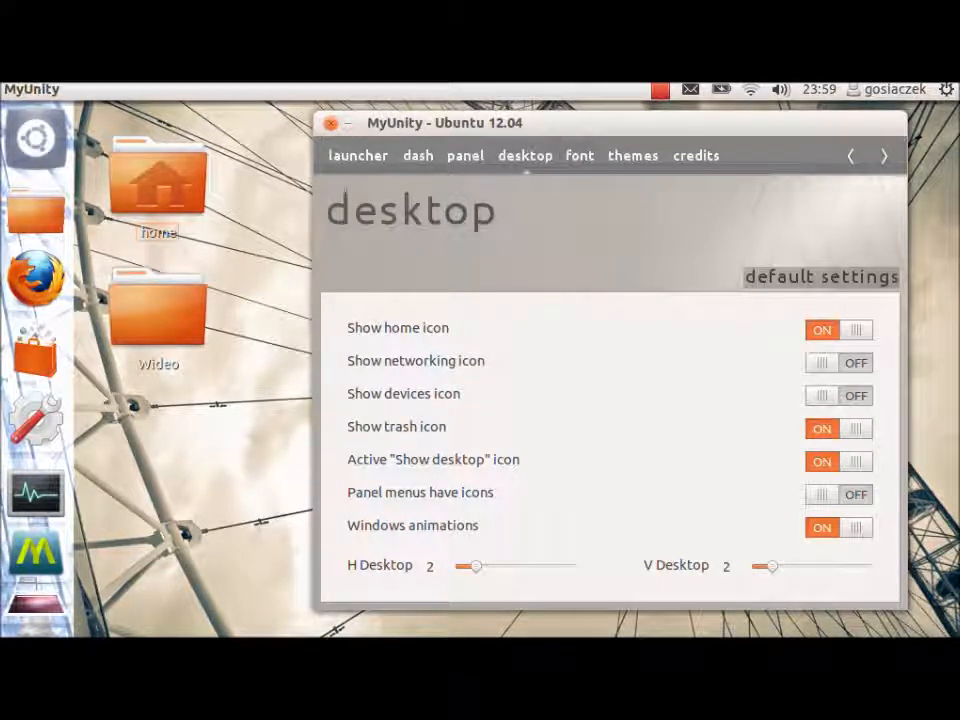
click(838, 428)
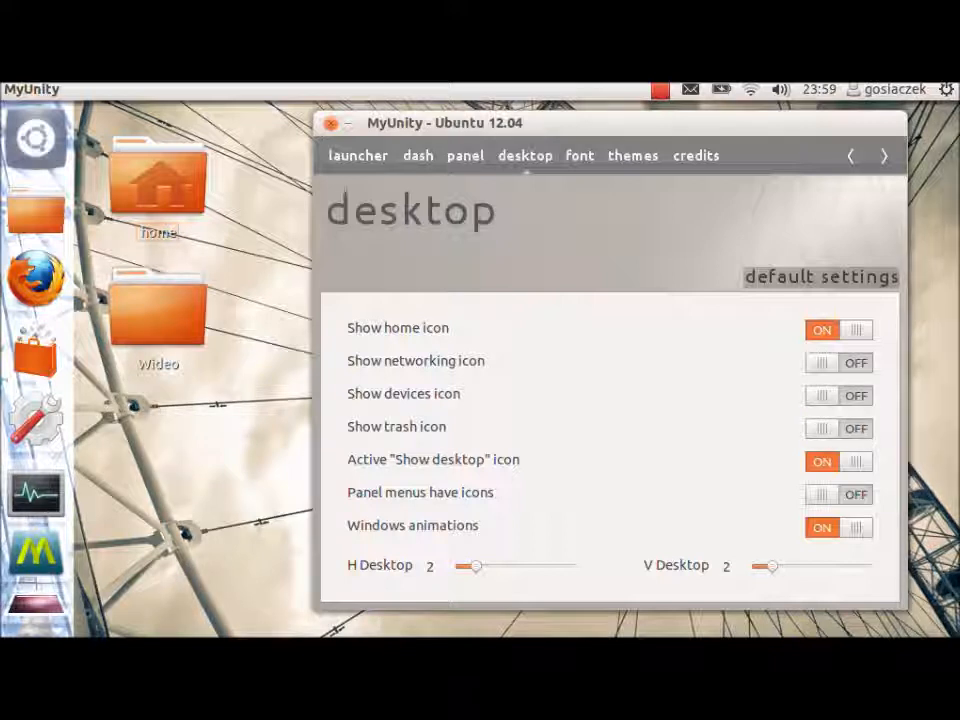
mouse_move(36, 495)
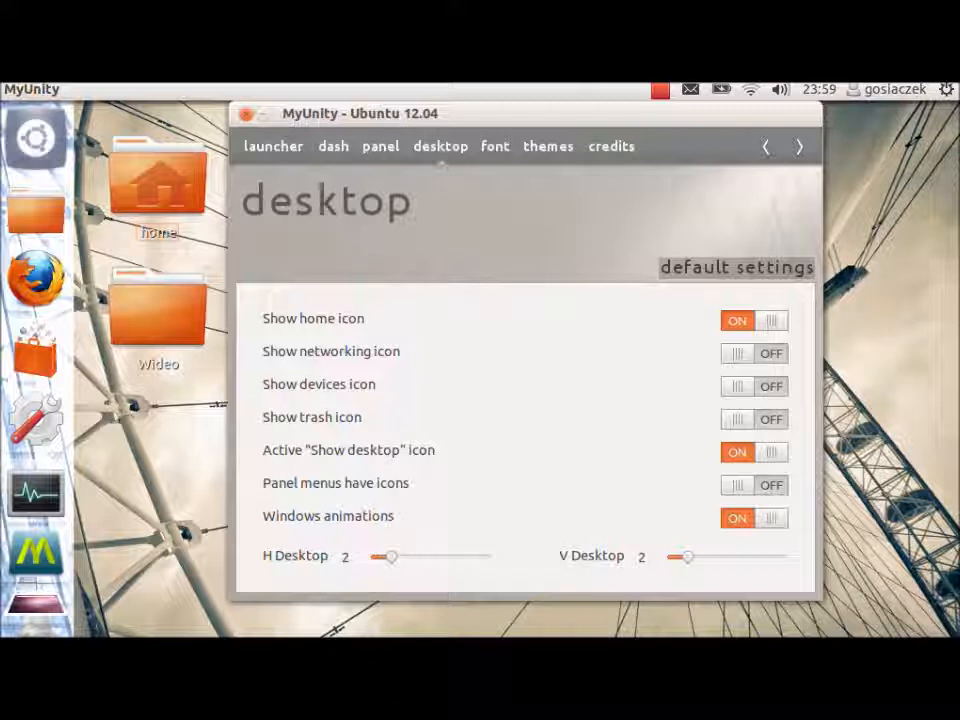
- View the font settings page, then switch to the themes page
click(548, 146)
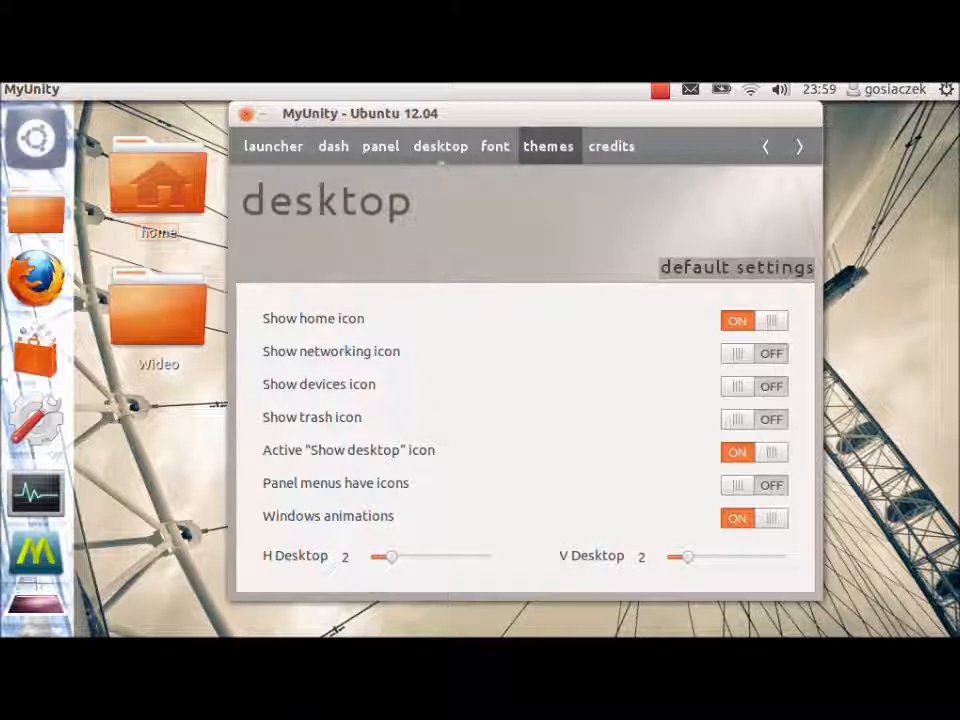
click(494, 146)
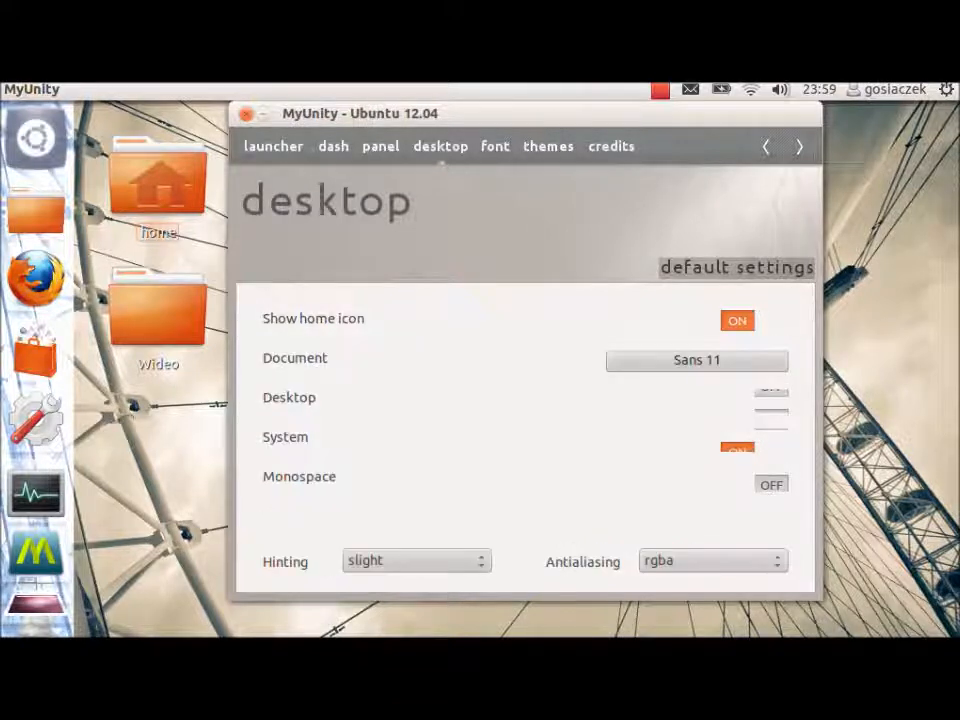
click(494, 146)
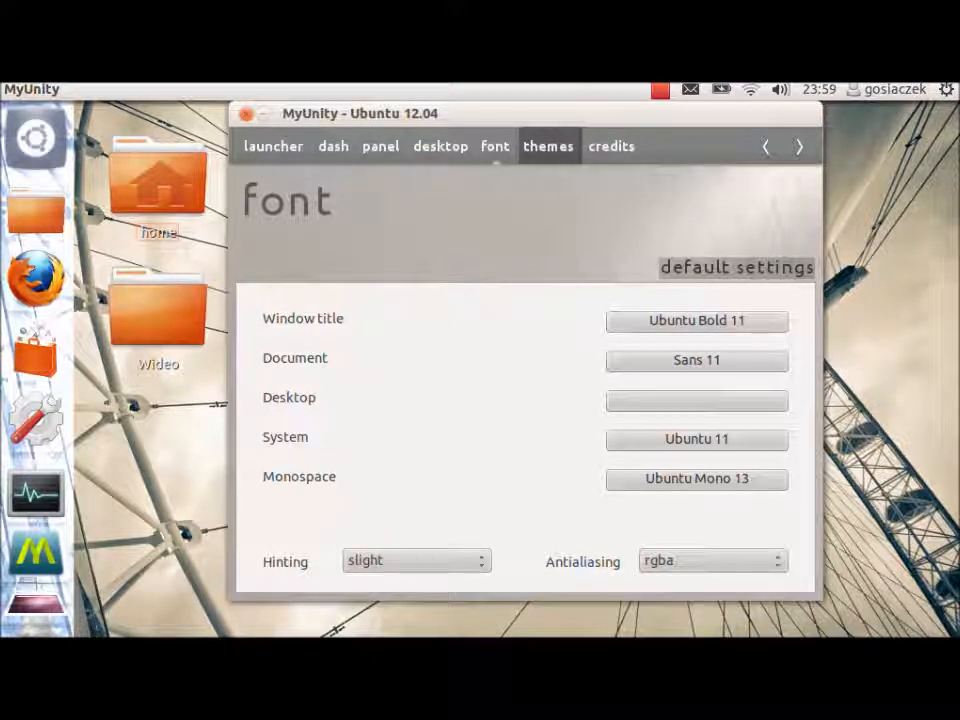
click(548, 146)
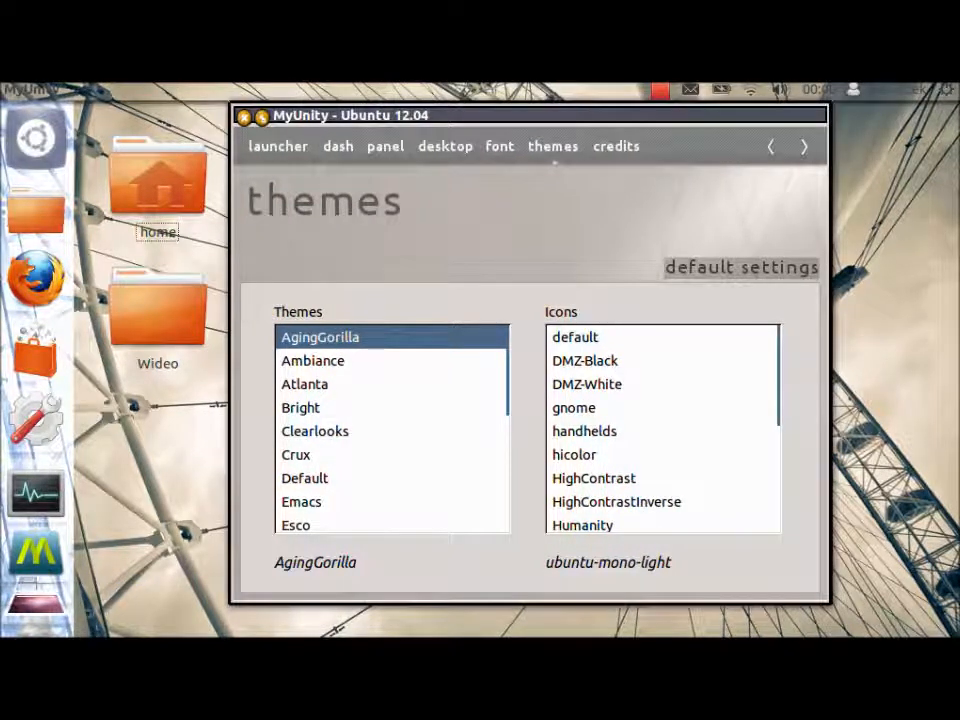
- Scroll the Themes list and select Radiance, replacing AgingGorilla while keeping ubuntu-mono-light icons
scroll(down, 3)
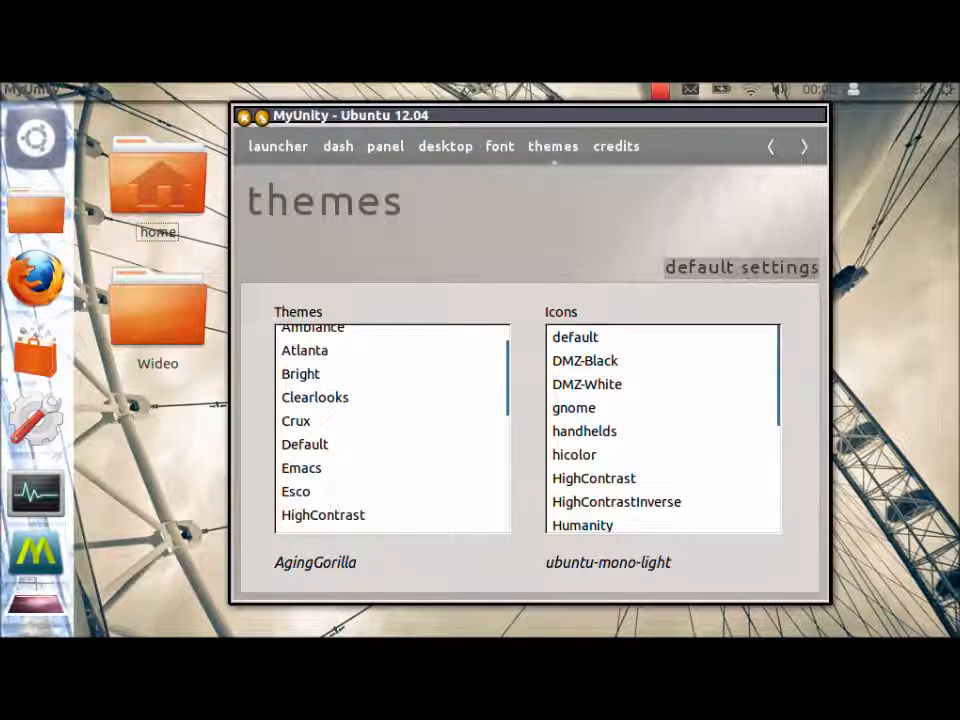
scroll(down, 3)
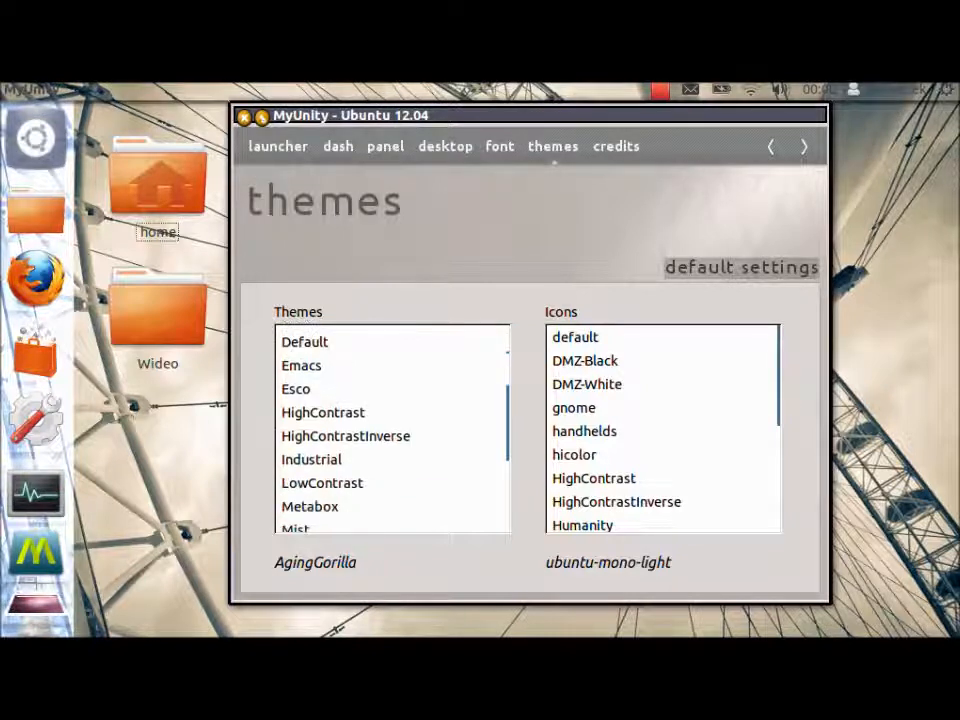
scroll(down, 3)
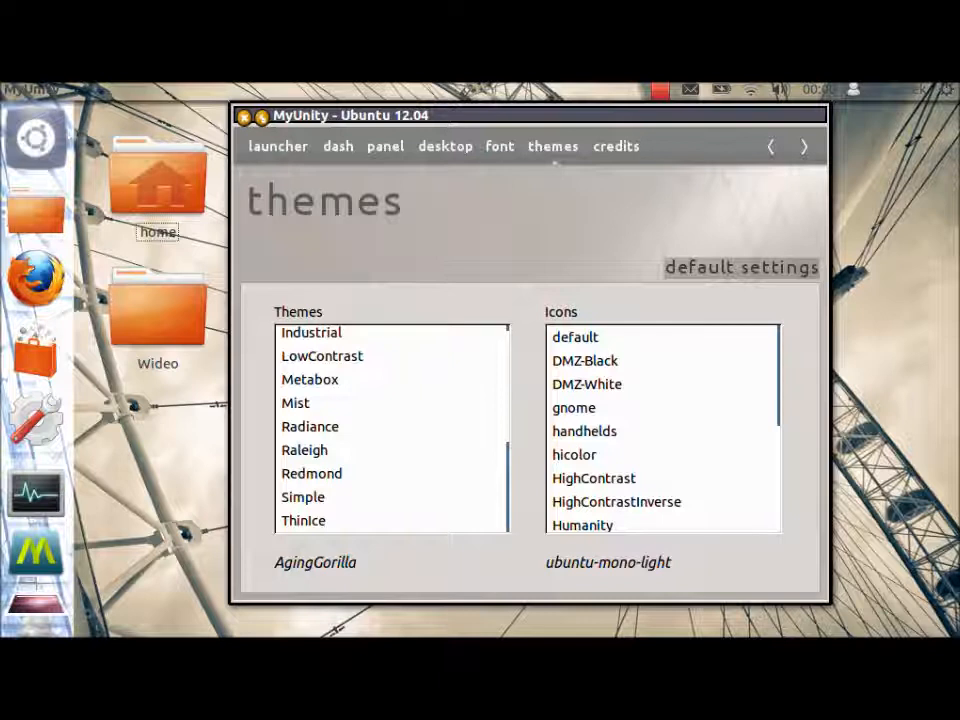
click(309, 435)
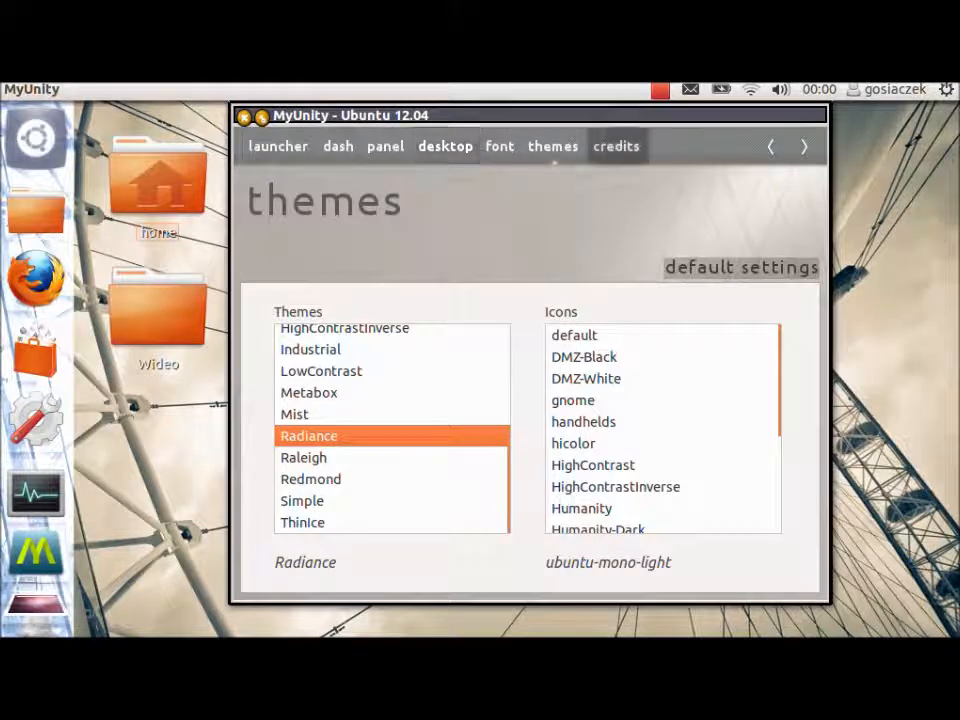
click(278, 146)
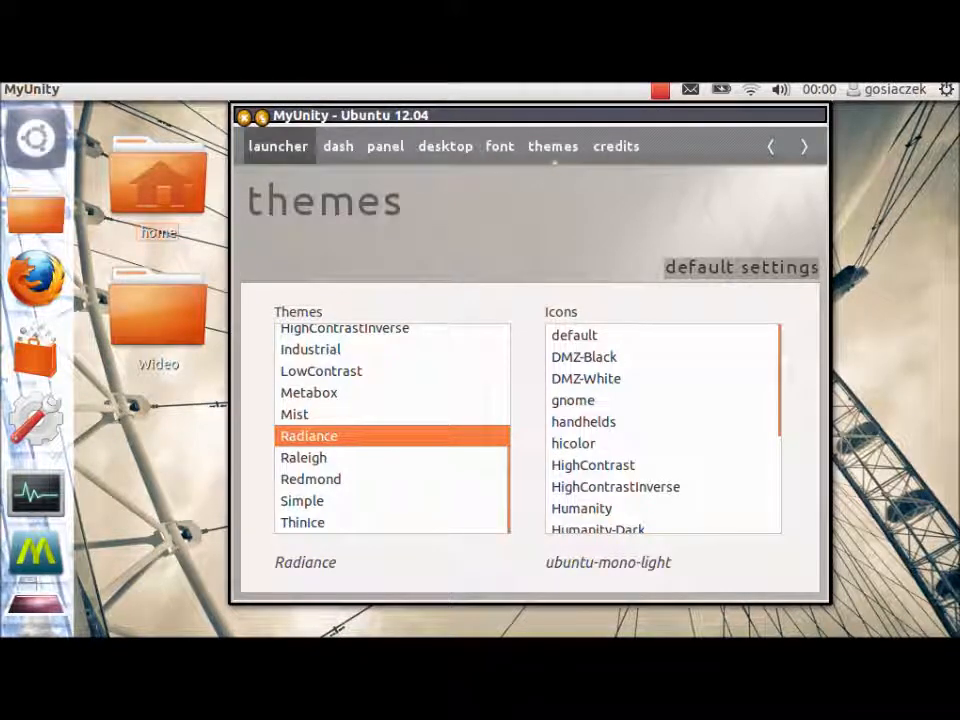